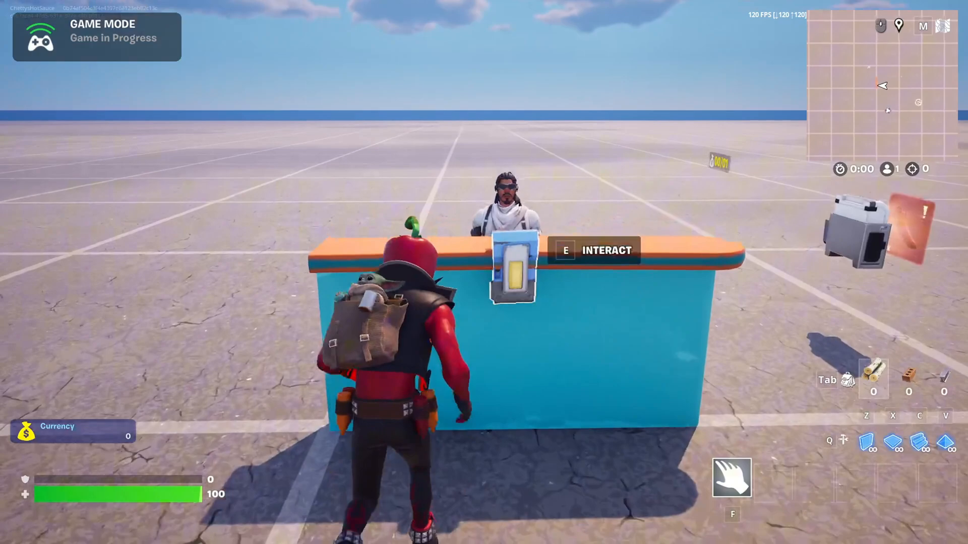
- Interact with the shop counter in-game and dismiss the not-enough-money notice
{"action": "key", "text": "e"}
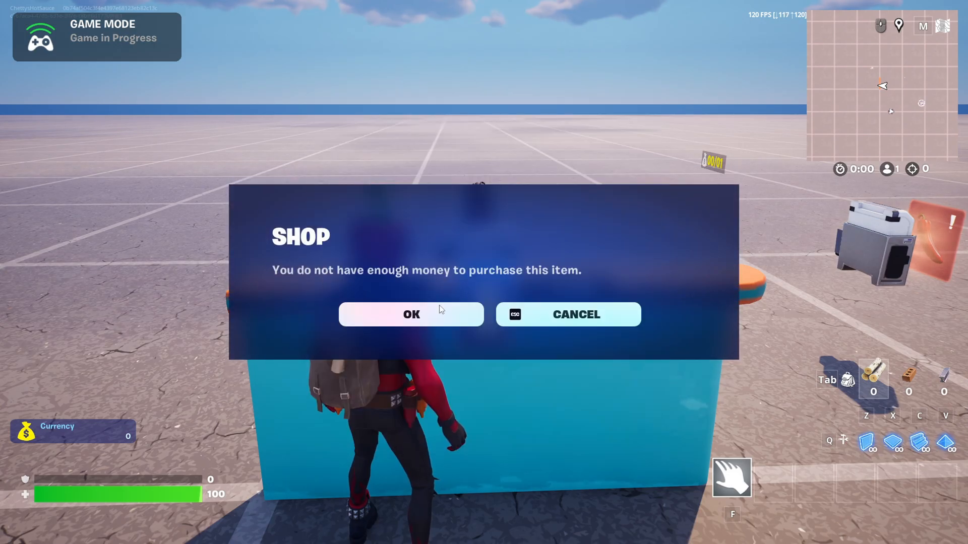
{"action": "left_click", "coordinate": [411, 315]}
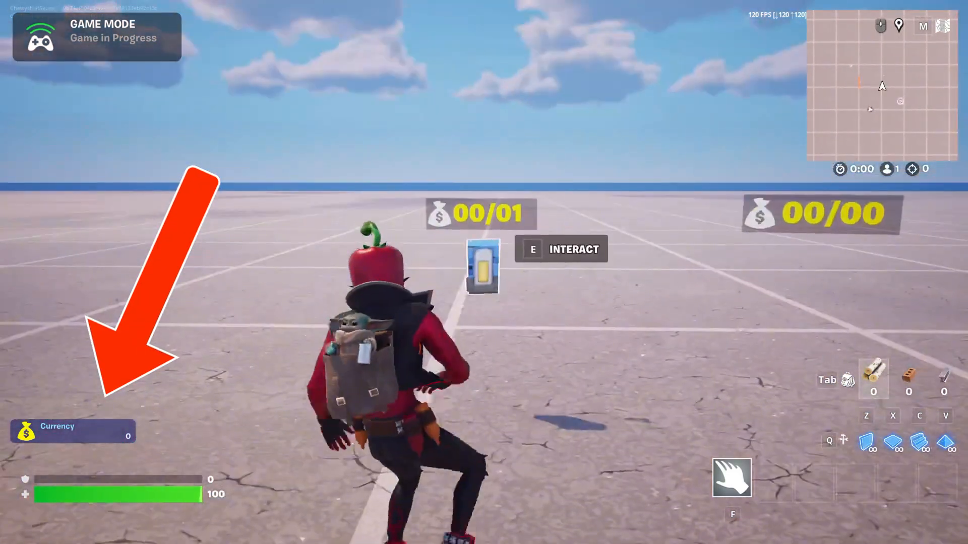
{"action": "key", "text": "e"}
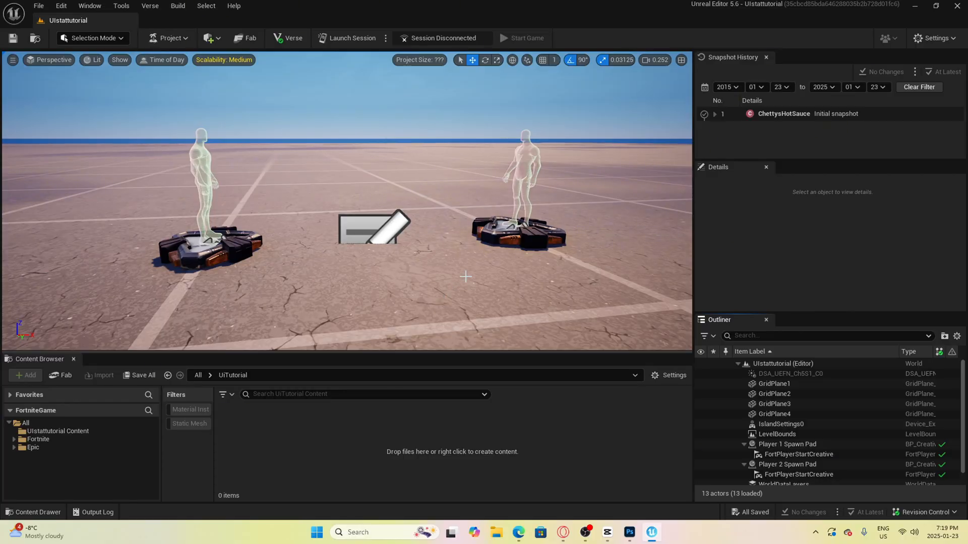
- Place a Stat Creator device from the Content Browser and set its Stat Name to Gems
{"action": "left_click", "coordinate": [765, 56]}
{"action": "type", "text": "Stat creator"}
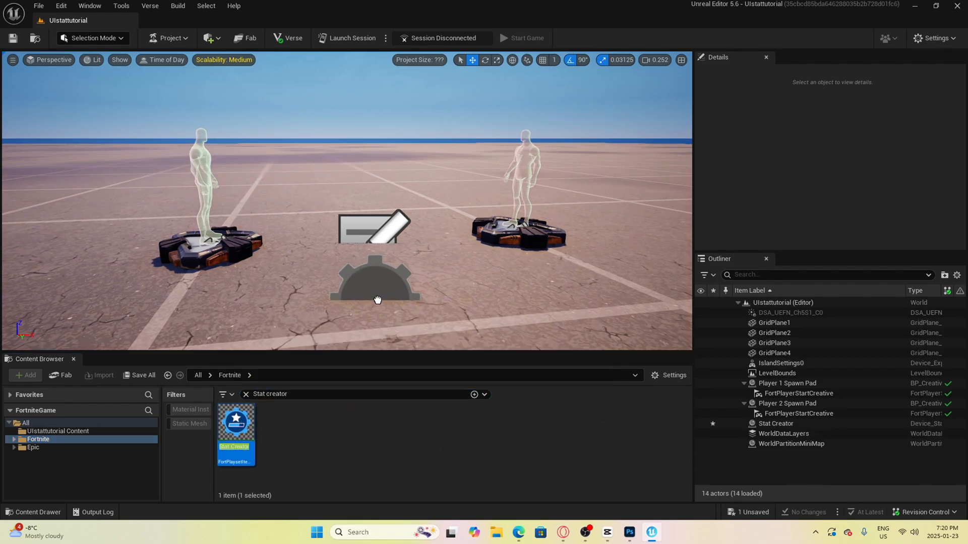
{"action": "left_click", "coordinate": [373, 278]}
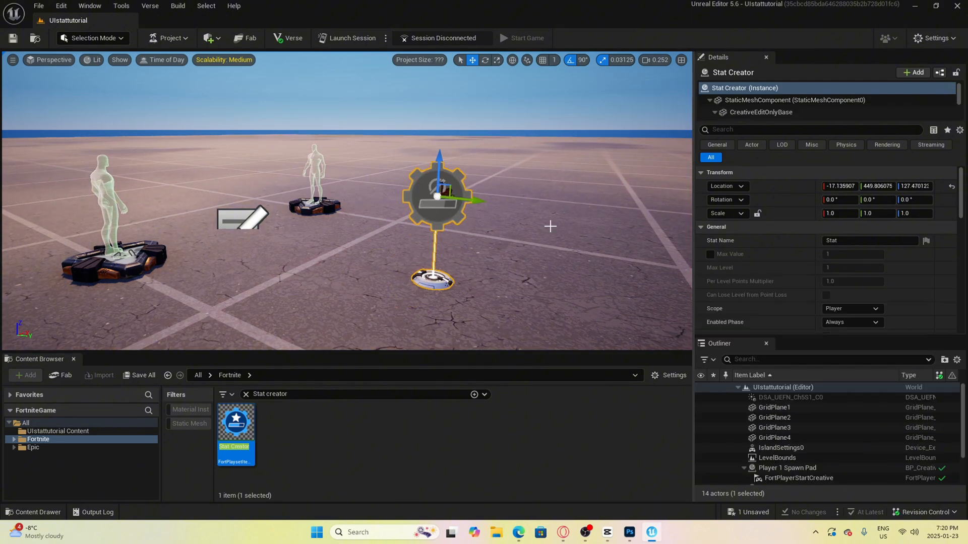
{"action": "mouse_move", "coordinate": [597, 233]}
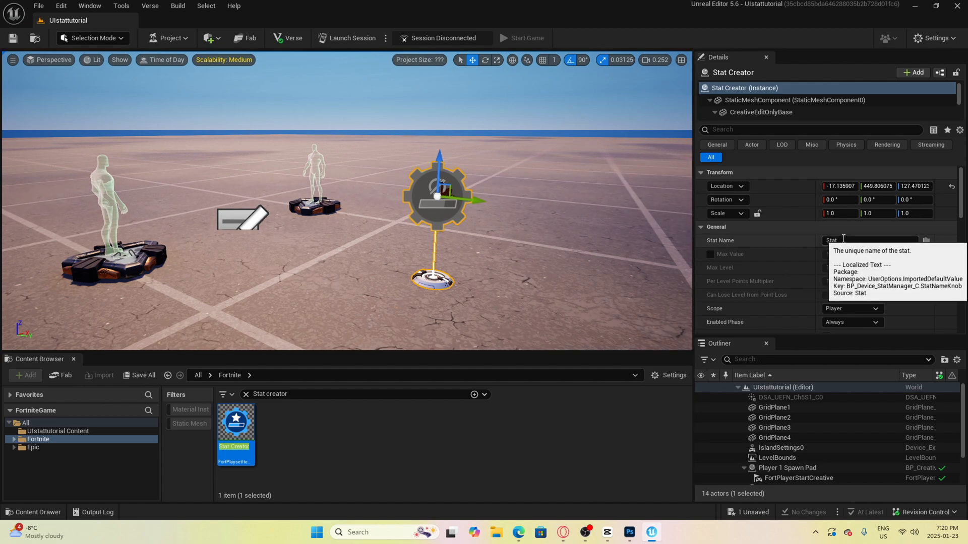
{"action": "type", "text": "Gems"}
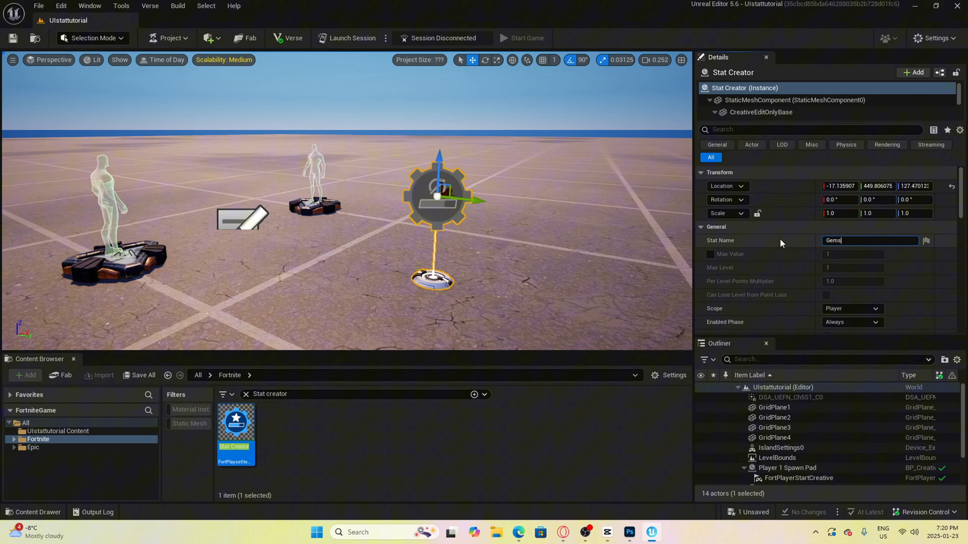
{"action": "scroll", "scroll_direction": "down", "scroll_amount": 3}
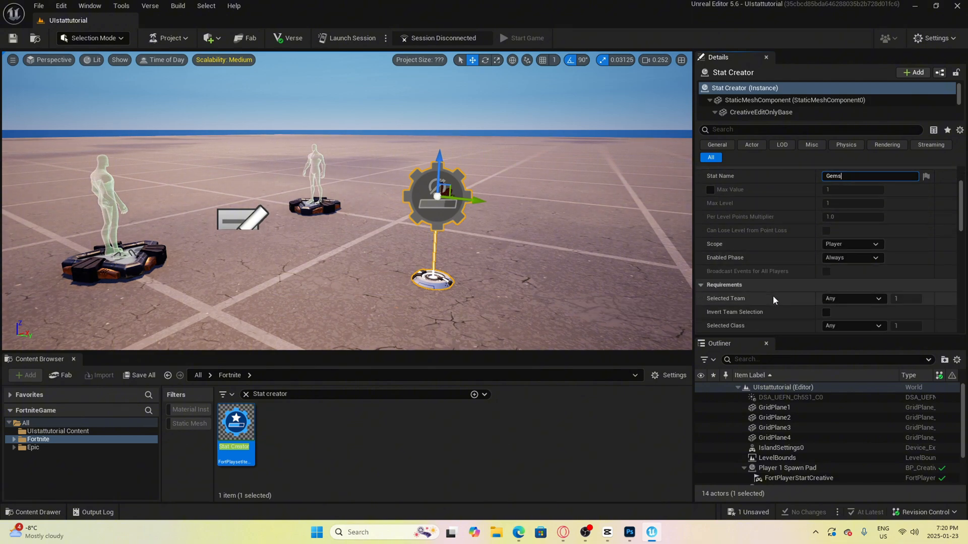
{"action": "scroll", "scroll_direction": "down", "scroll_amount": 3}
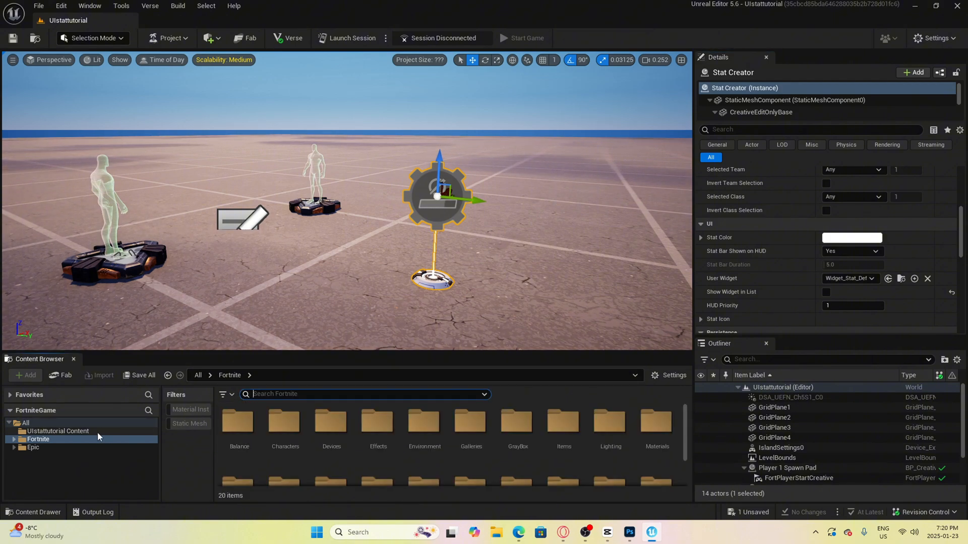
- Create a Widget Blueprint named GEMUI from User Widget in the UItutorial Content folder
{"action": "left_click", "coordinate": [58, 430]}
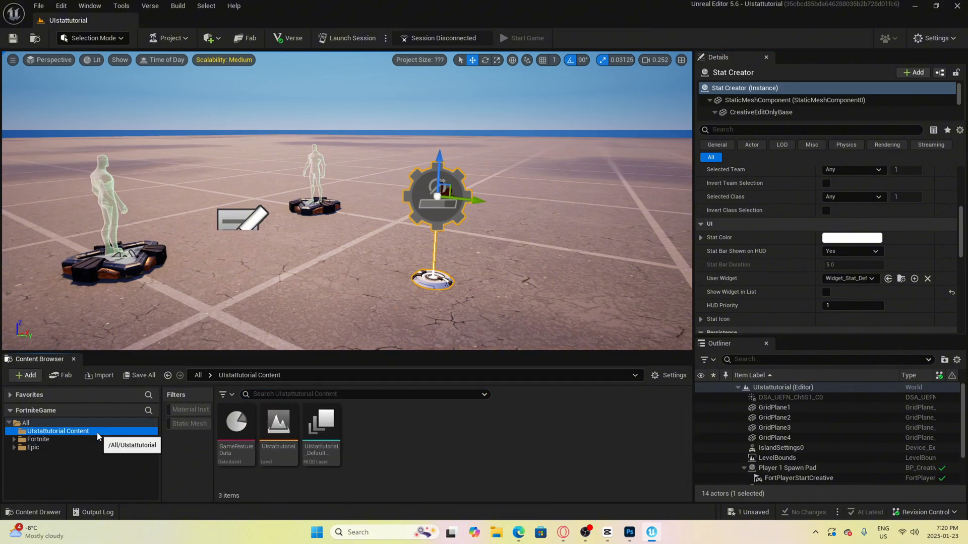
{"action": "mouse_move", "coordinate": [369, 435]}
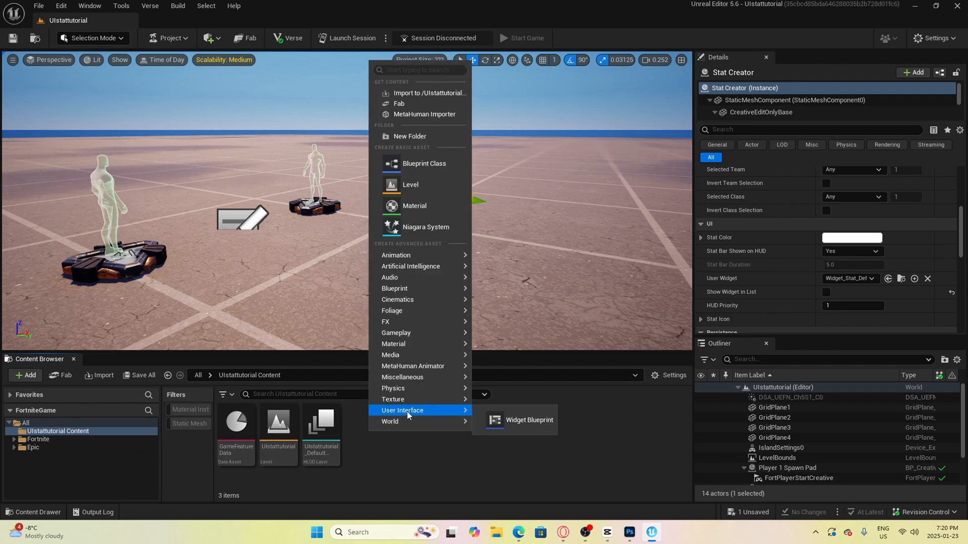
{"action": "mouse_move", "coordinate": [529, 420]}
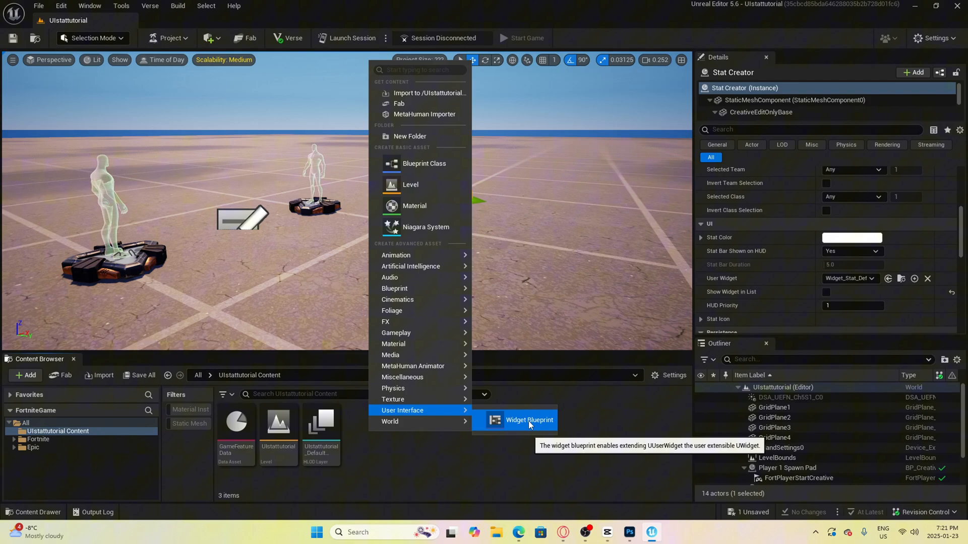
{"action": "left_click", "coordinate": [529, 419]}
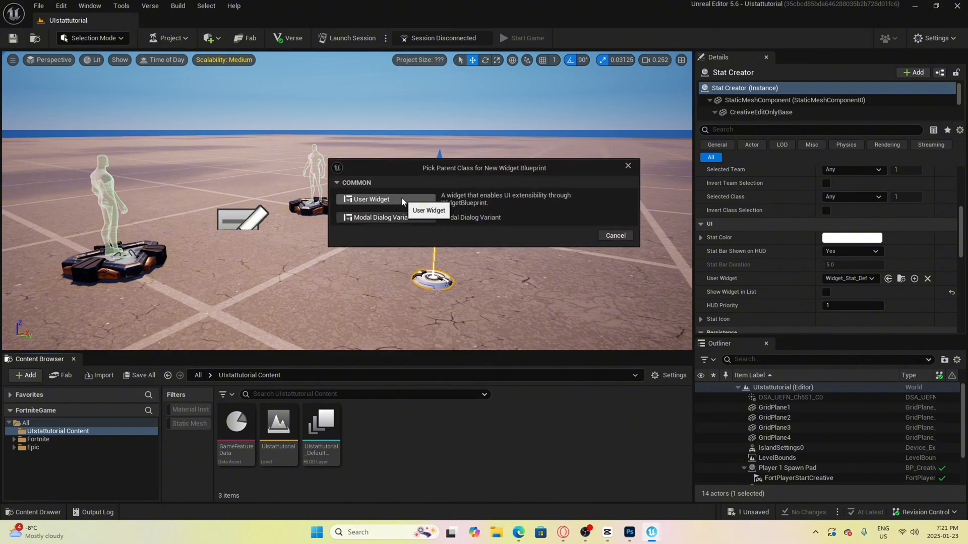
{"action": "left_click", "coordinate": [371, 199]}
{"action": "type", "text": "GEMUI"}
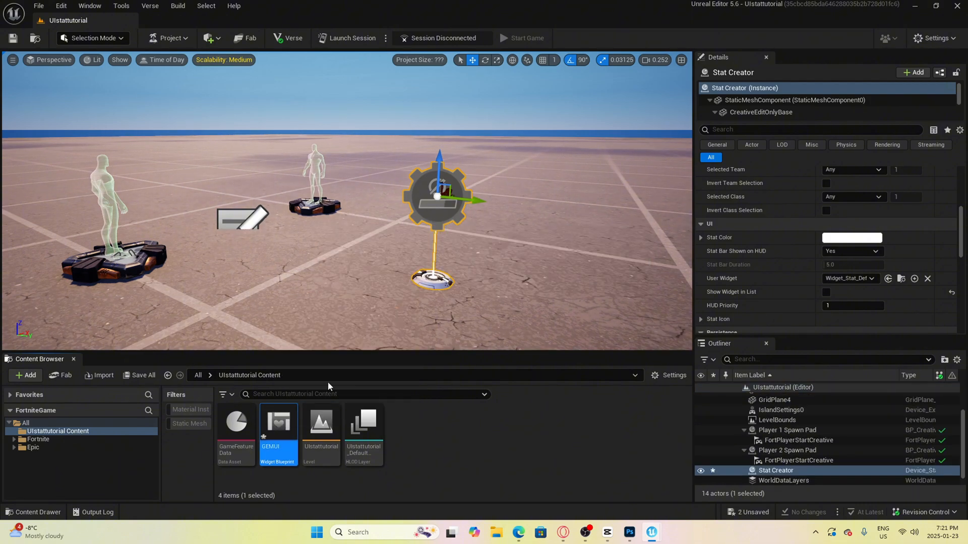
- Open GEMUI in the Widget Designer and add a Canvas Panel as its root
{"action": "double_click", "coordinate": [279, 423]}
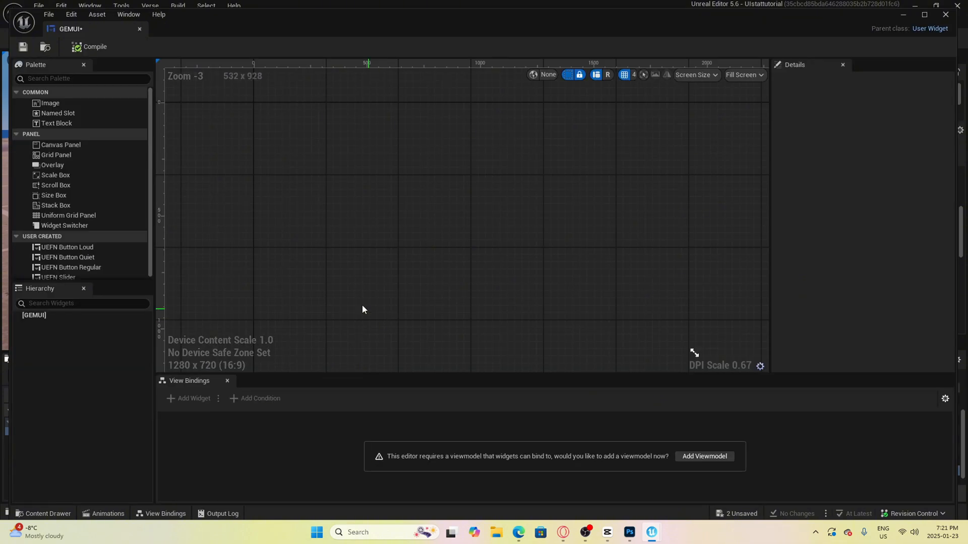
{"action": "left_click", "coordinate": [61, 144]}
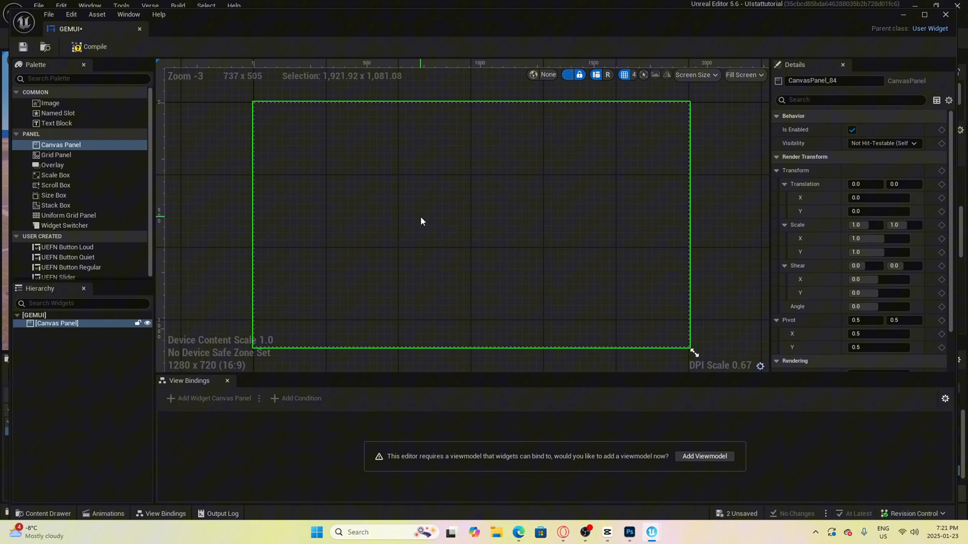
{"action": "mouse_move", "coordinate": [250, 140]}
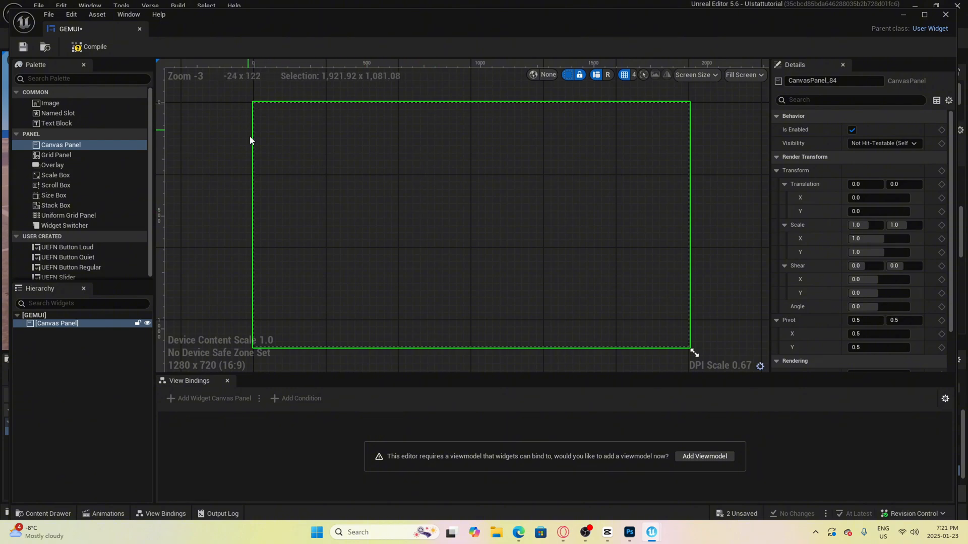
{"action": "mouse_move", "coordinate": [692, 342]}
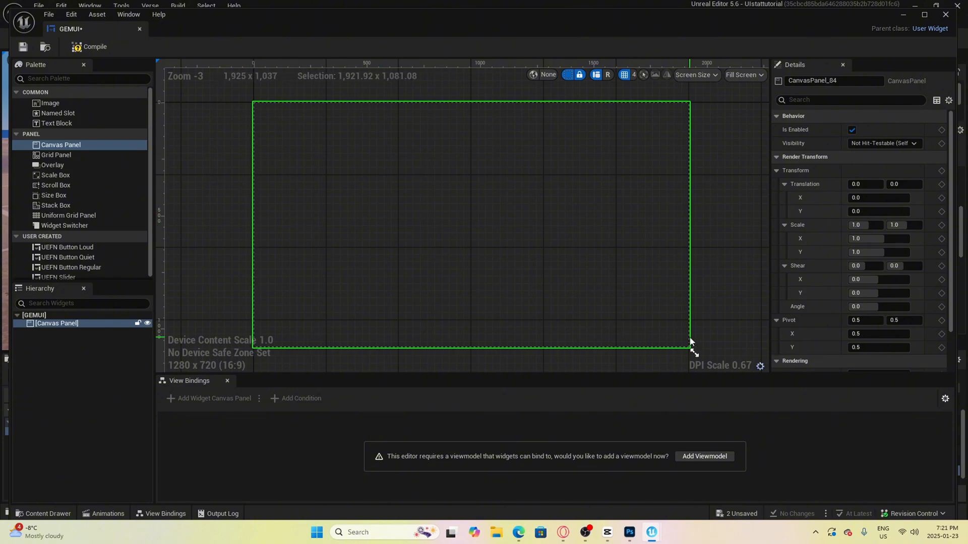
{"action": "mouse_move", "coordinate": [263, 266]}
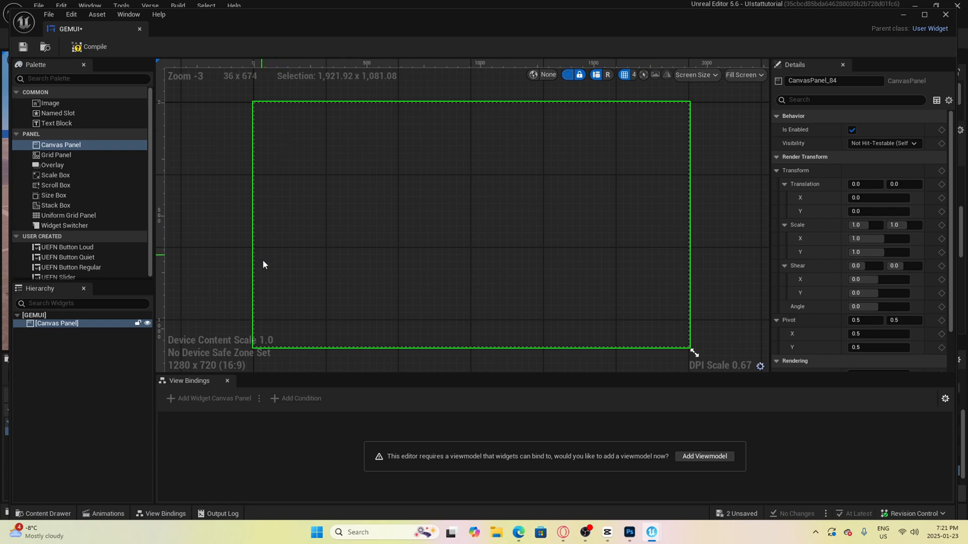
{"action": "mouse_move", "coordinate": [470, 203]}
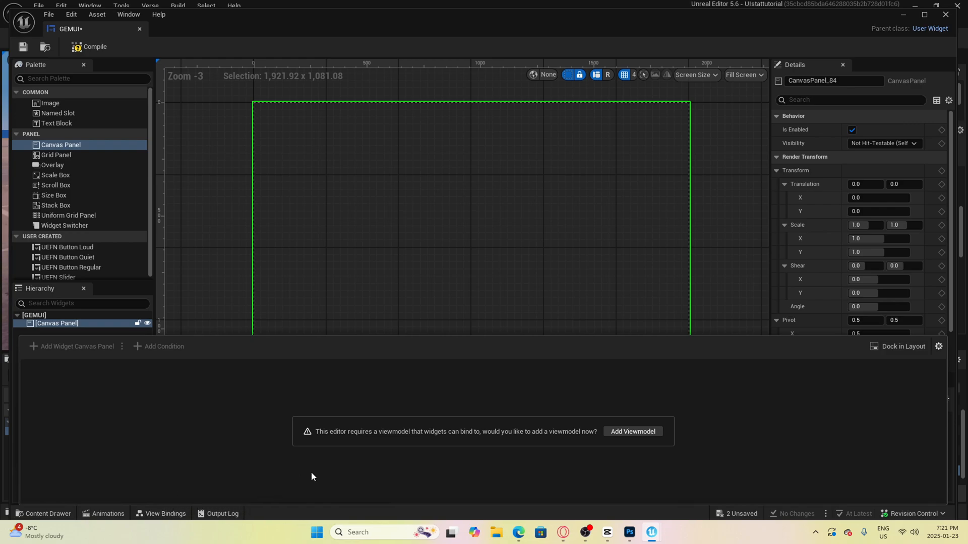
{"action": "mouse_move", "coordinate": [632, 431]}
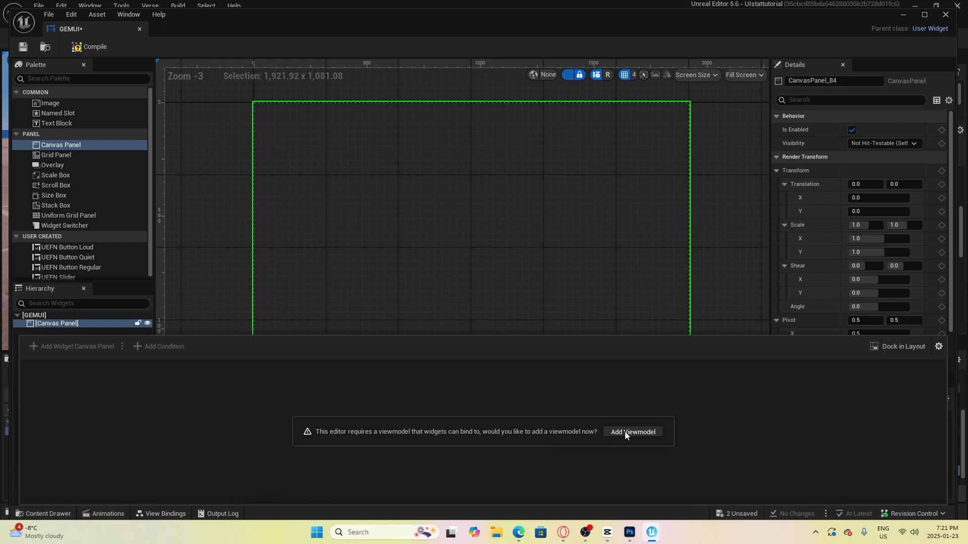
- Add the Device - Stat View Model as GEMUI's viewmodel and close the Viewmodels window
{"action": "left_click", "coordinate": [632, 432]}
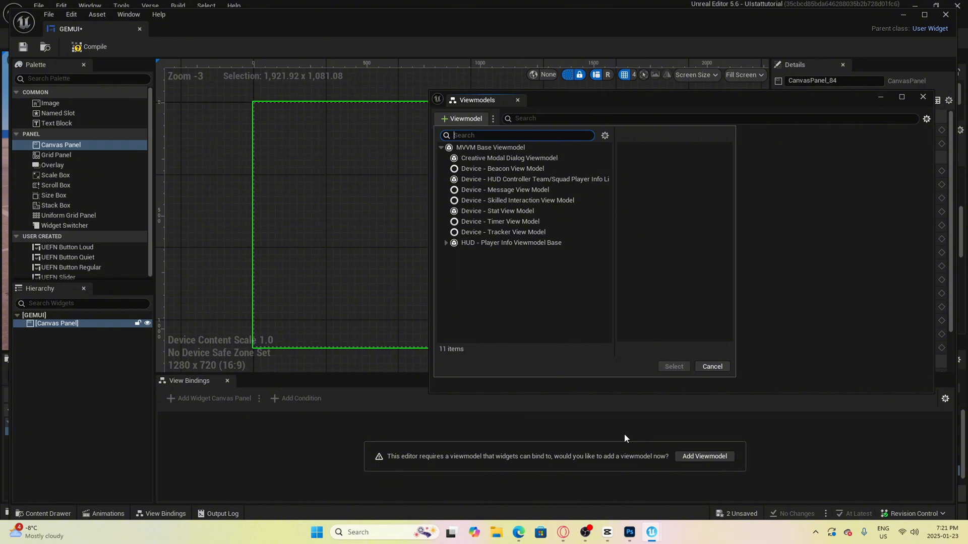
{"action": "mouse_move", "coordinate": [558, 234]}
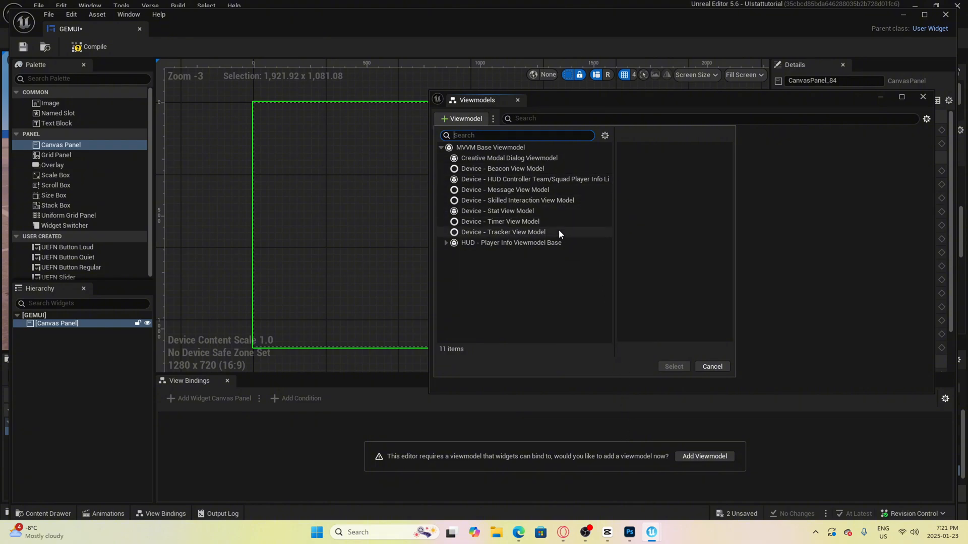
{"action": "mouse_move", "coordinate": [546, 214]}
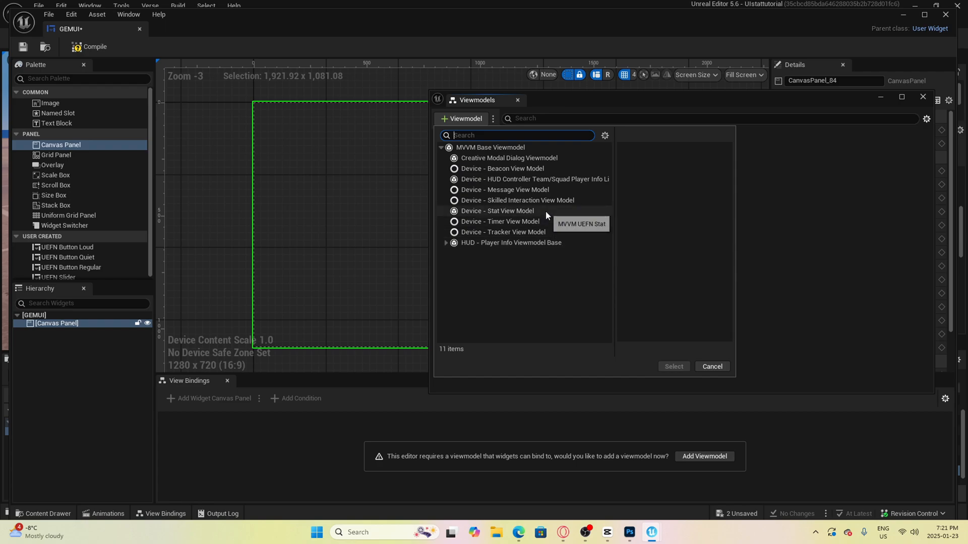
{"action": "left_click", "coordinate": [497, 211]}
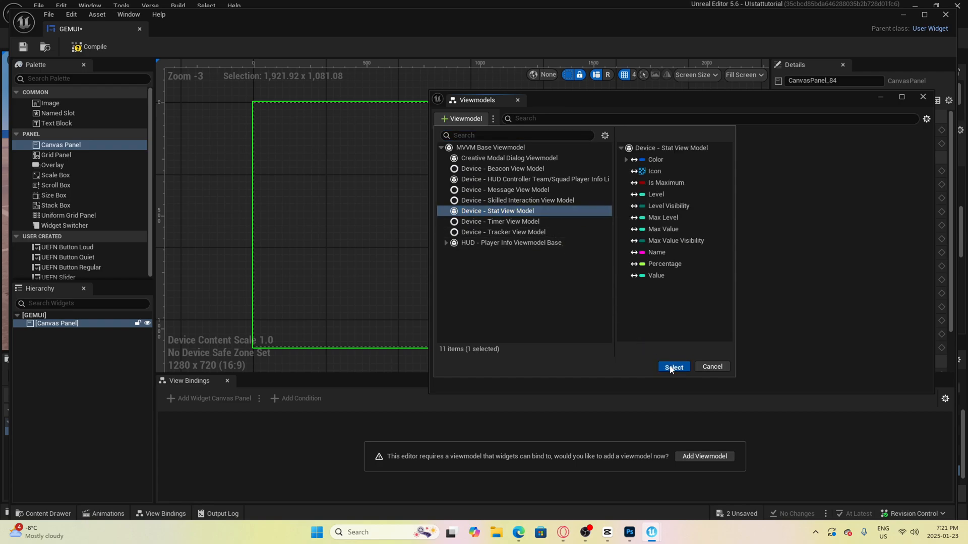
{"action": "left_click", "coordinate": [673, 367]}
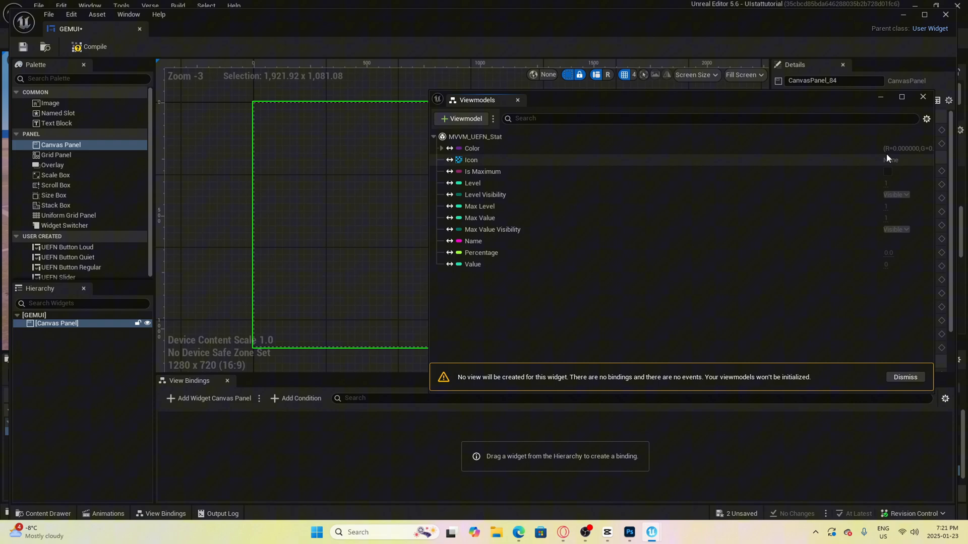
{"action": "mouse_move", "coordinate": [922, 97]}
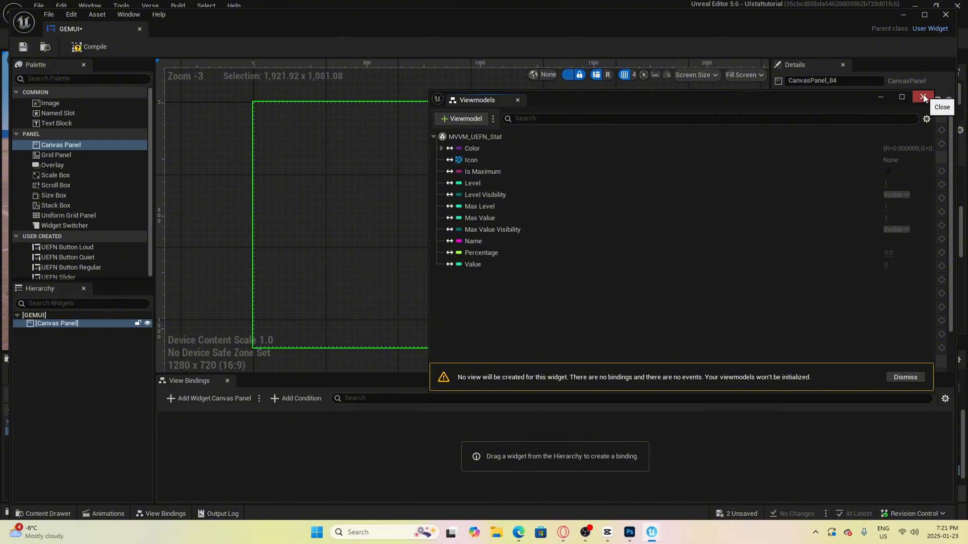
{"action": "left_click", "coordinate": [923, 98]}
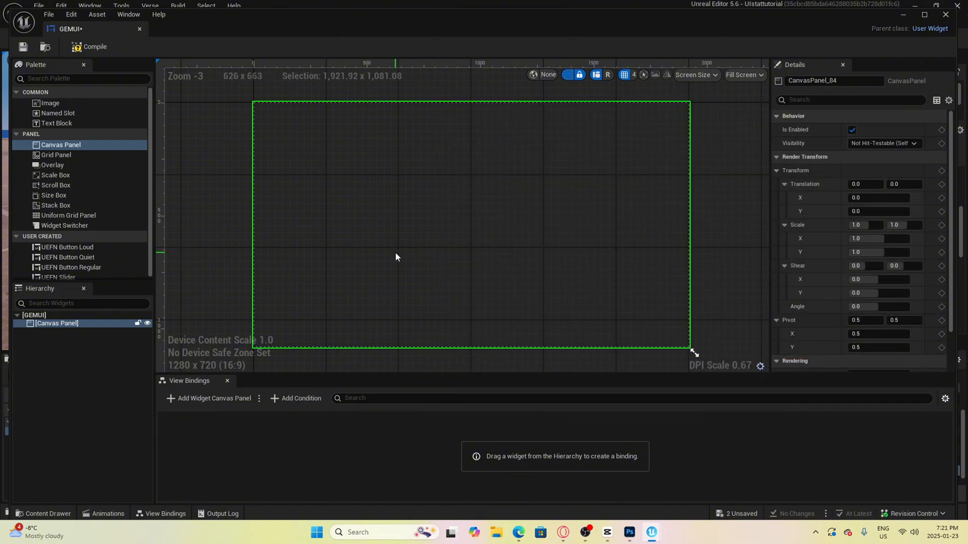
- Import the Gems_UI image into the project content and reopen GEMUI for editing
{"action": "left_click", "coordinate": [618, 532]}
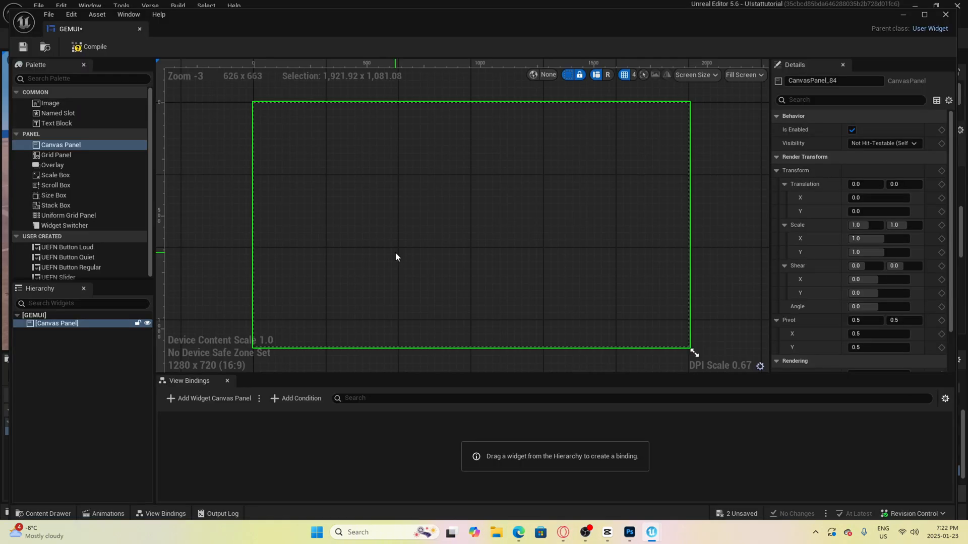
{"action": "mouse_move", "coordinate": [875, 31]}
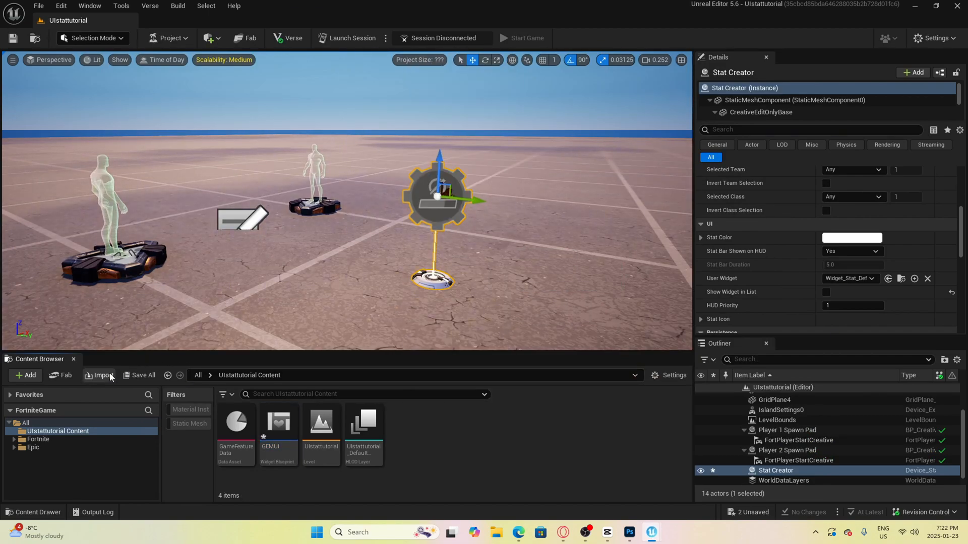
{"action": "left_click", "coordinate": [99, 375]}
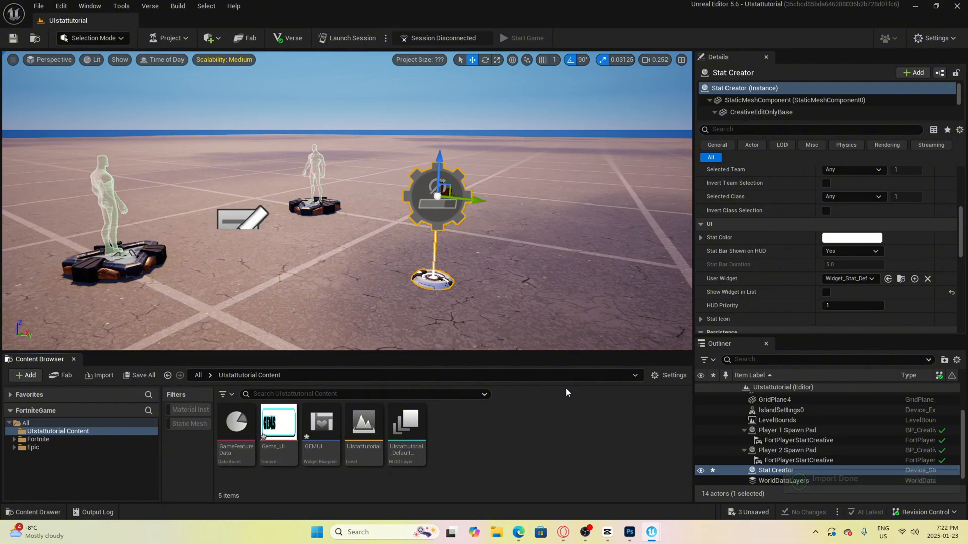
{"action": "double_click", "coordinate": [321, 424]}
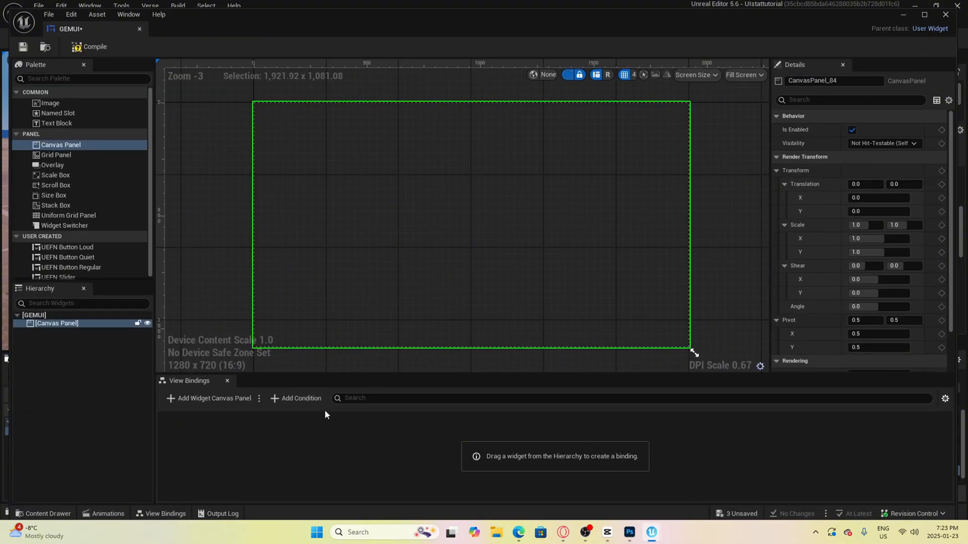
{"action": "mouse_move", "coordinate": [74, 144]}
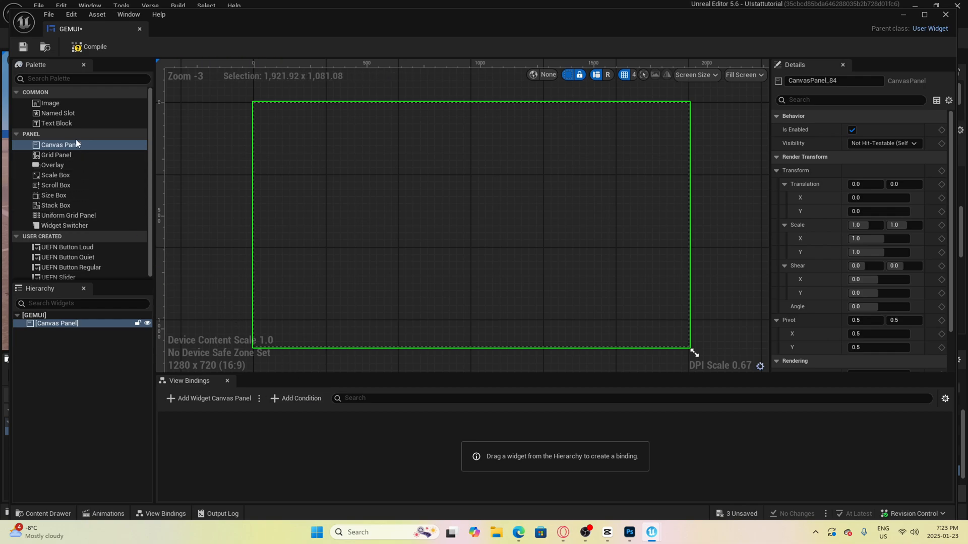
{"action": "mouse_move", "coordinate": [67, 103]}
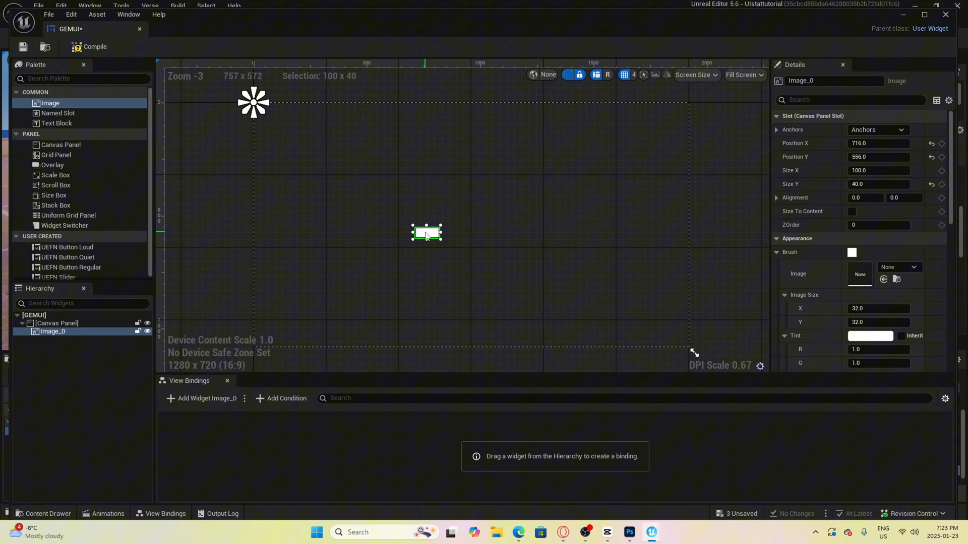
- Add an Image with the Gems_UI brush, resized and anchored bottom-left on the canvas
{"action": "left_click", "coordinate": [42, 513]}
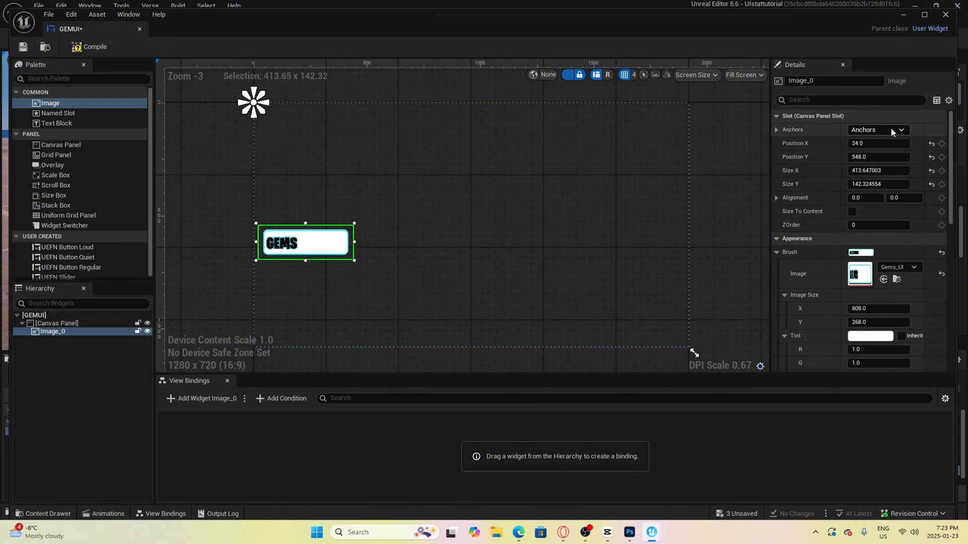
{"action": "left_click", "coordinate": [899, 130]}
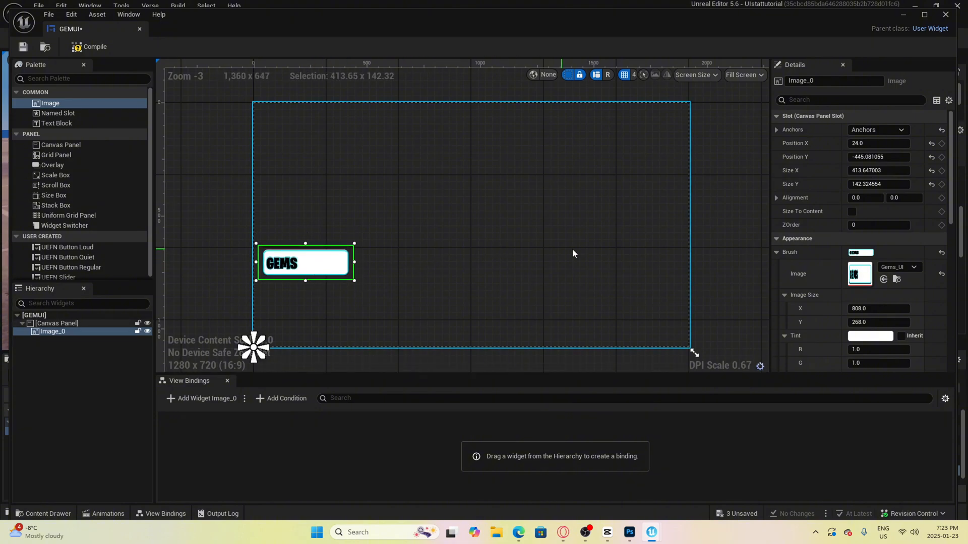
{"action": "left_click", "coordinate": [56, 322]}
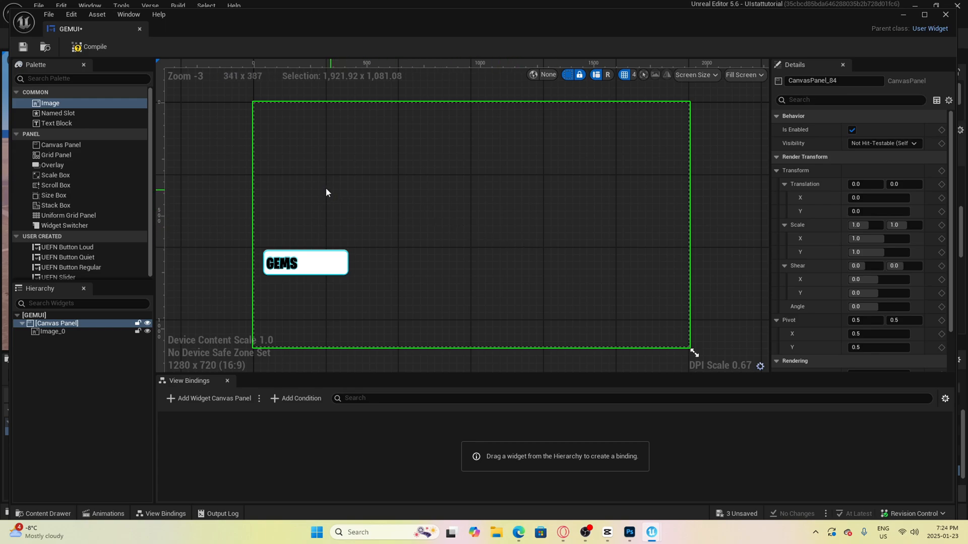
{"action": "mouse_move", "coordinate": [81, 127]}
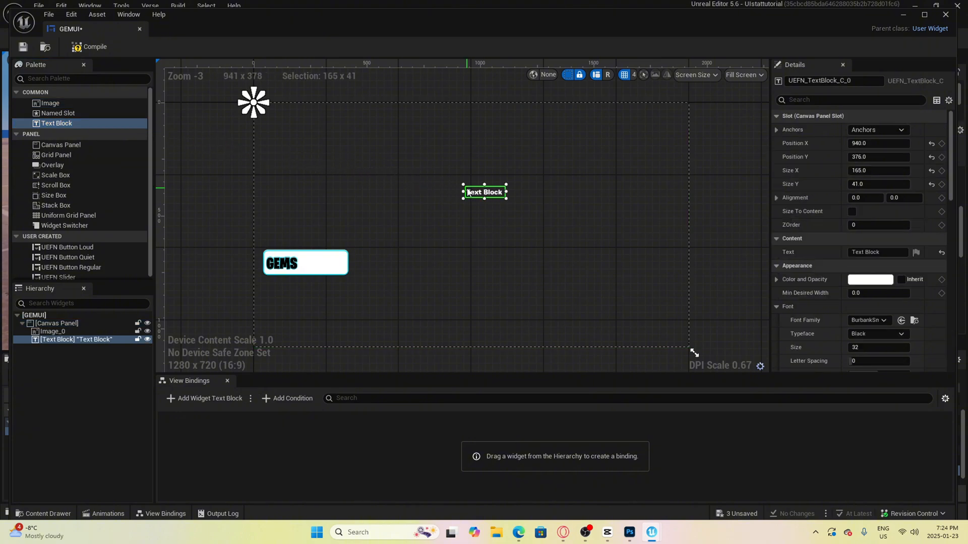
{"action": "mouse_move", "coordinate": [497, 201]}
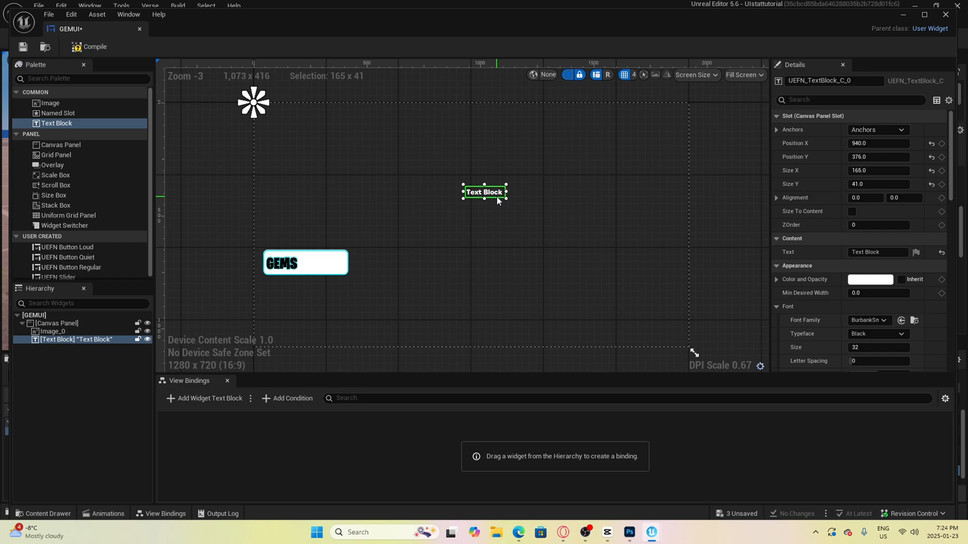
- Give the Text Block a cyan colour, font size 72 and outline size 8
{"action": "scroll", "scroll_direction": "down", "scroll_amount": 3}
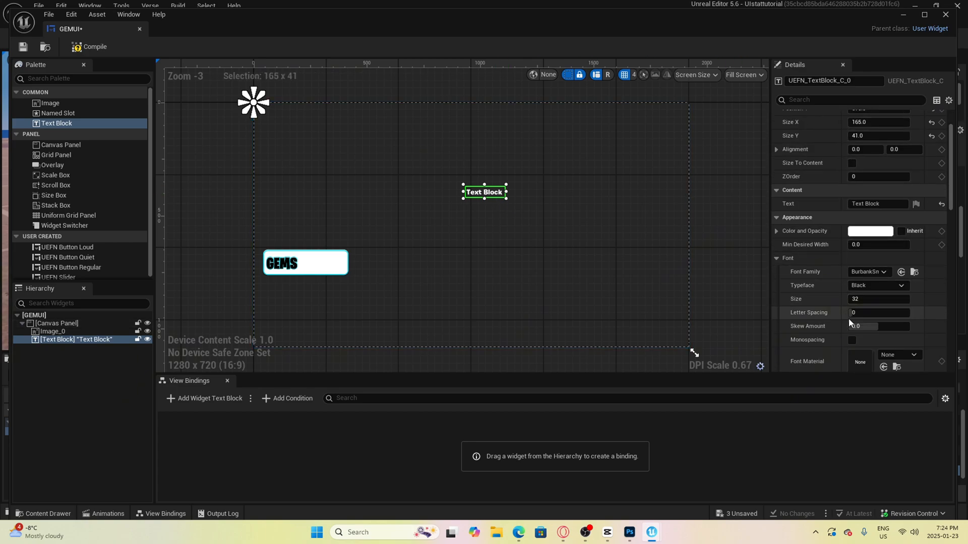
{"action": "scroll", "scroll_direction": "down", "scroll_amount": 3}
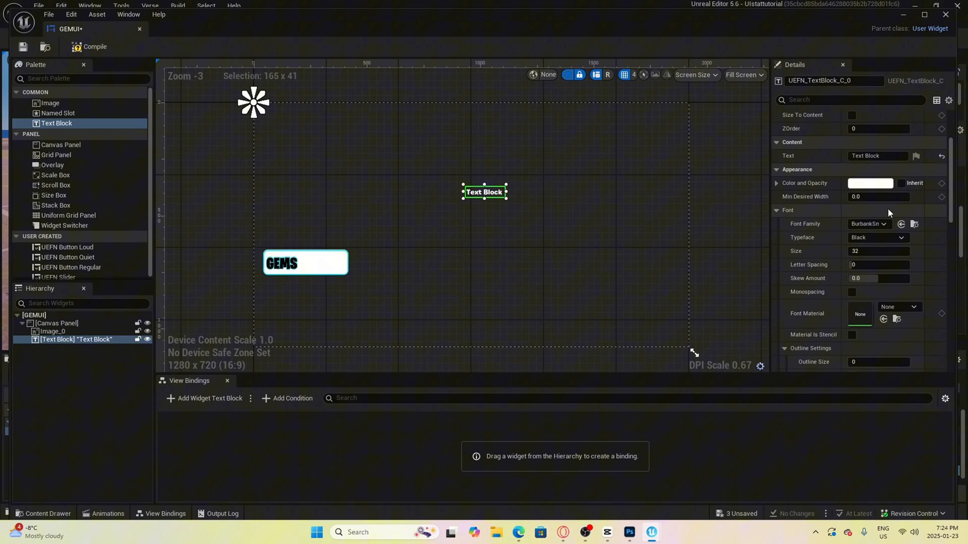
{"action": "left_click", "coordinate": [870, 182]}
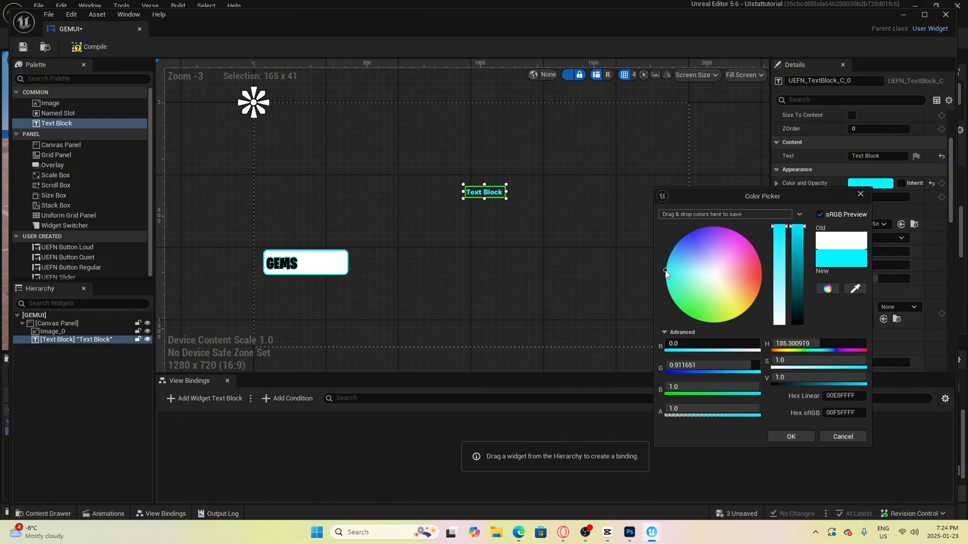
{"action": "left_click", "coordinate": [790, 437]}
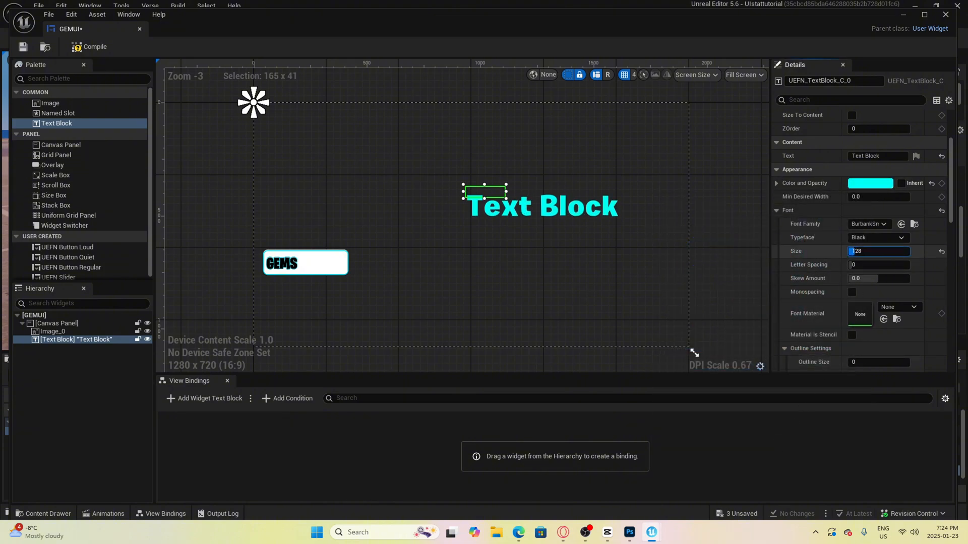
{"action": "type", "text": "72"}
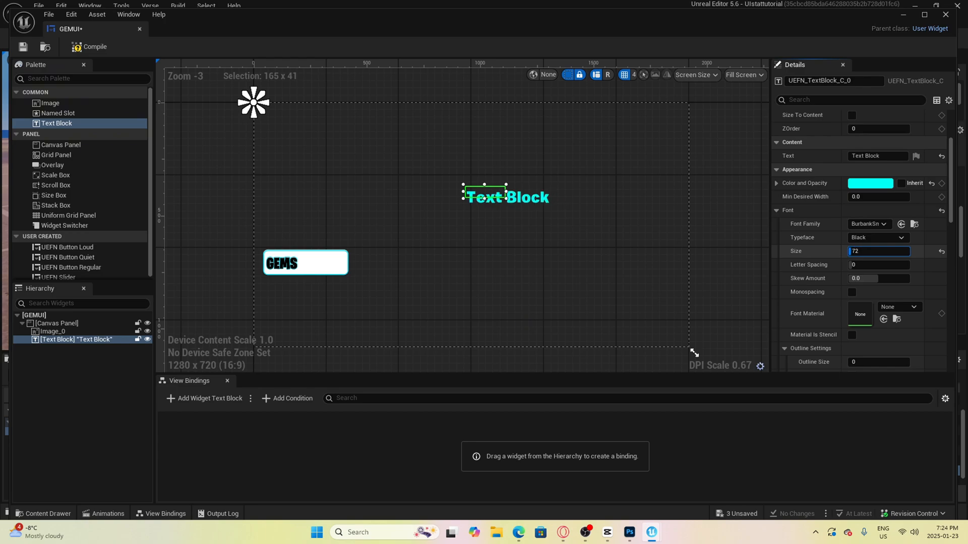
{"action": "scroll", "scroll_direction": "down", "scroll_amount": 3}
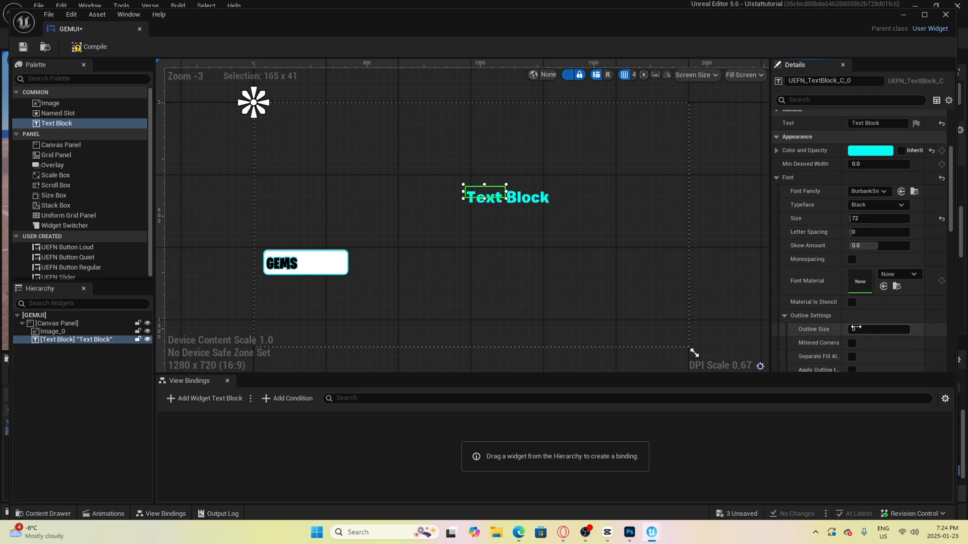
{"action": "type", "text": "8"}
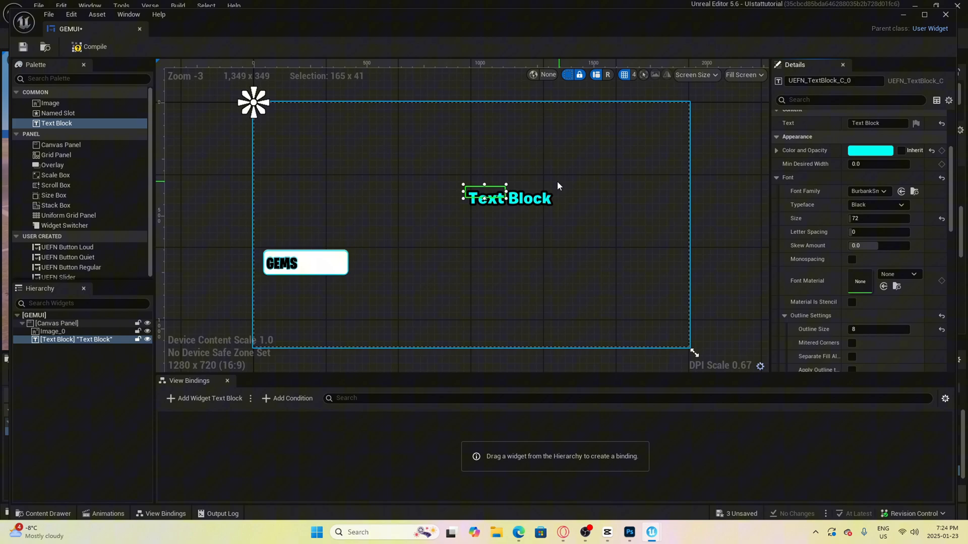
- Set the text to 000 and move it beside the GEMS image
{"action": "left_click", "coordinate": [56, 323]}
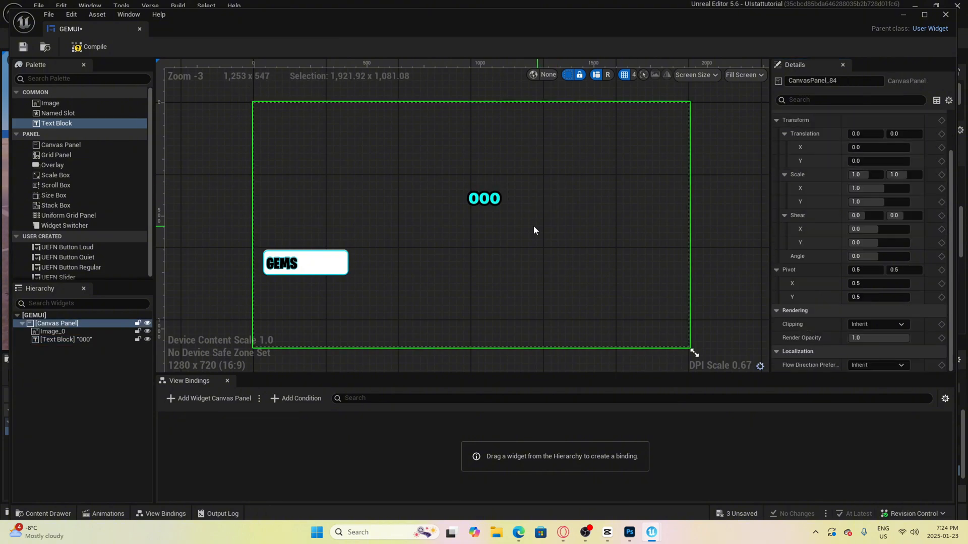
{"action": "left_click", "coordinate": [67, 340]}
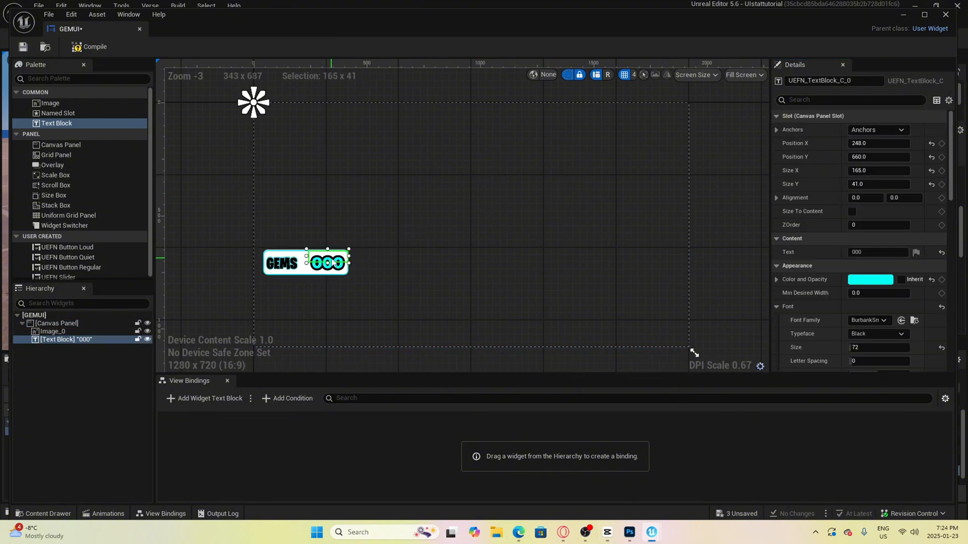
{"action": "scroll", "scroll_direction": "down", "scroll_amount": 3}
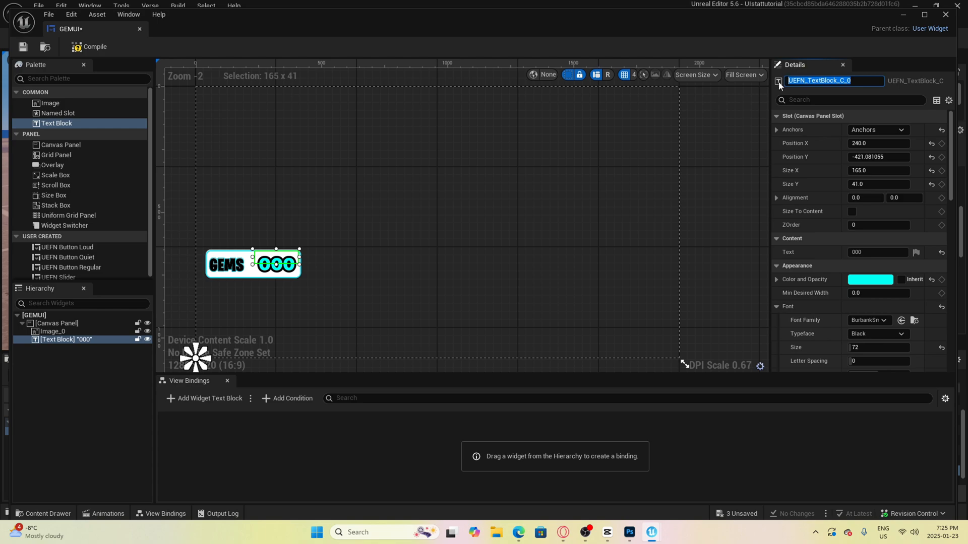
- Rename the text block to GEMVALUE and add a View Binding targeting its Text property
{"action": "type", "text": "GEMVALUE"}
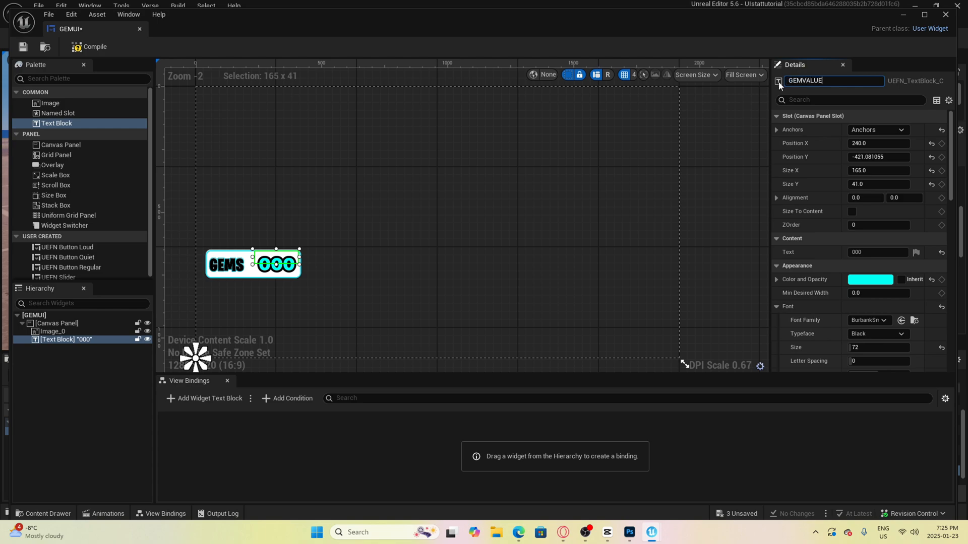
{"action": "key", "text": "Return"}
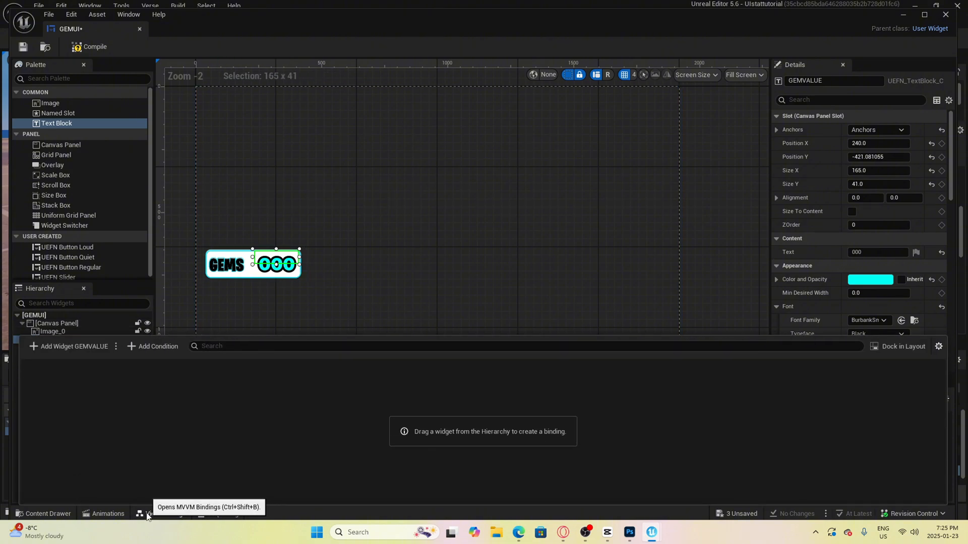
{"action": "mouse_move", "coordinate": [71, 346]}
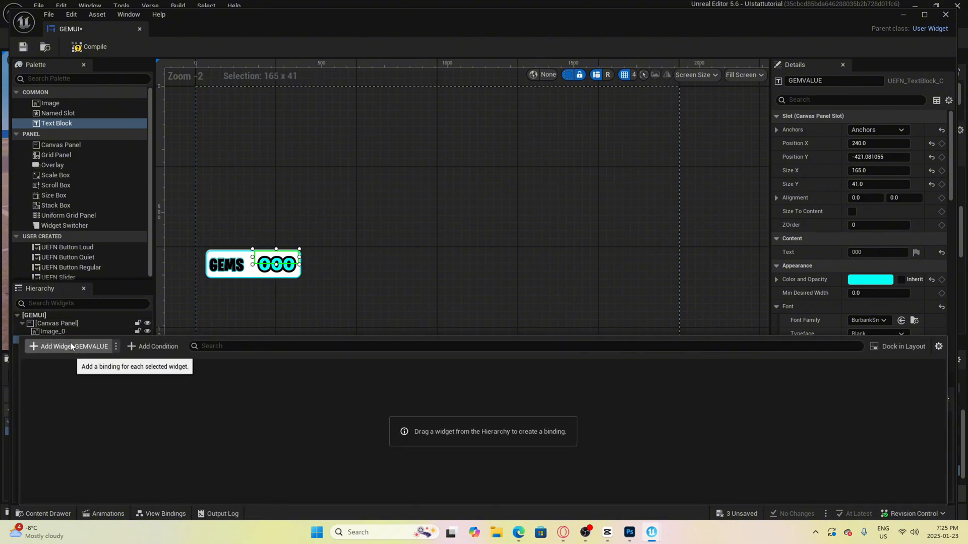
{"action": "left_click", "coordinate": [52, 346]}
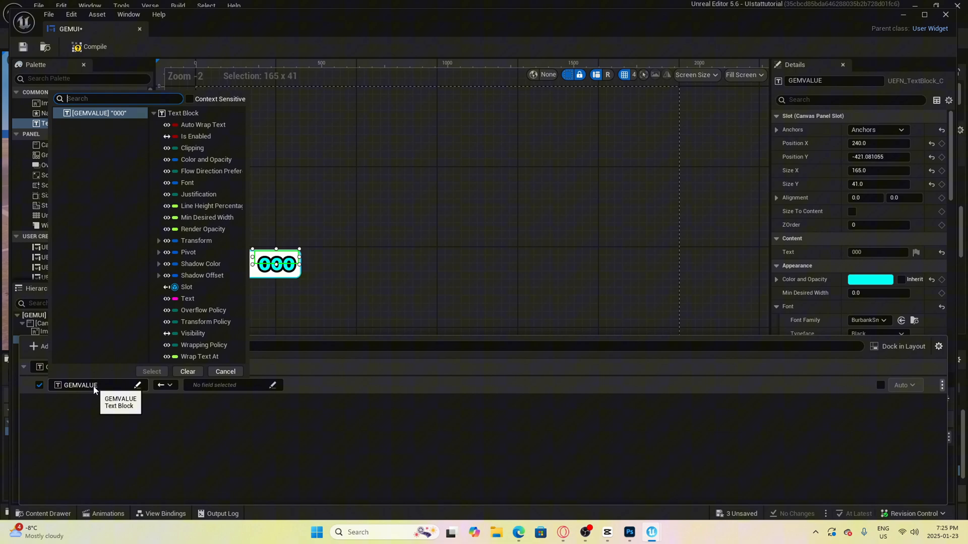
{"action": "left_click", "coordinate": [187, 299]}
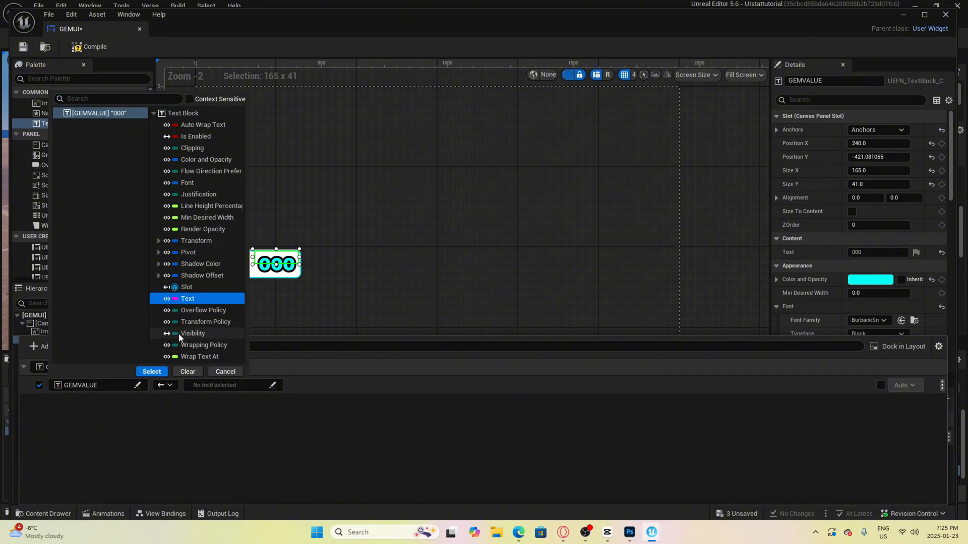
{"action": "left_click", "coordinate": [151, 371]}
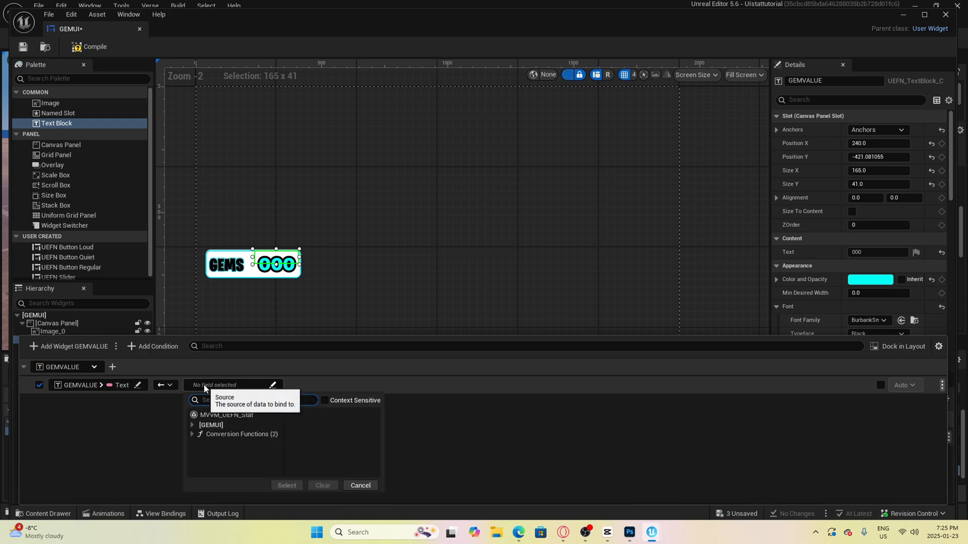
{"action": "mouse_move", "coordinate": [253, 389]}
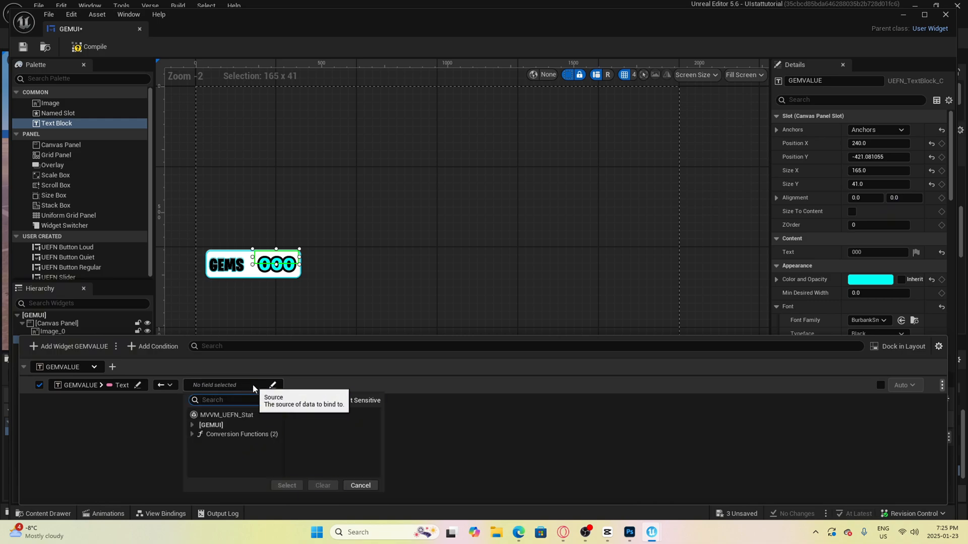
{"action": "mouse_move", "coordinate": [240, 407]}
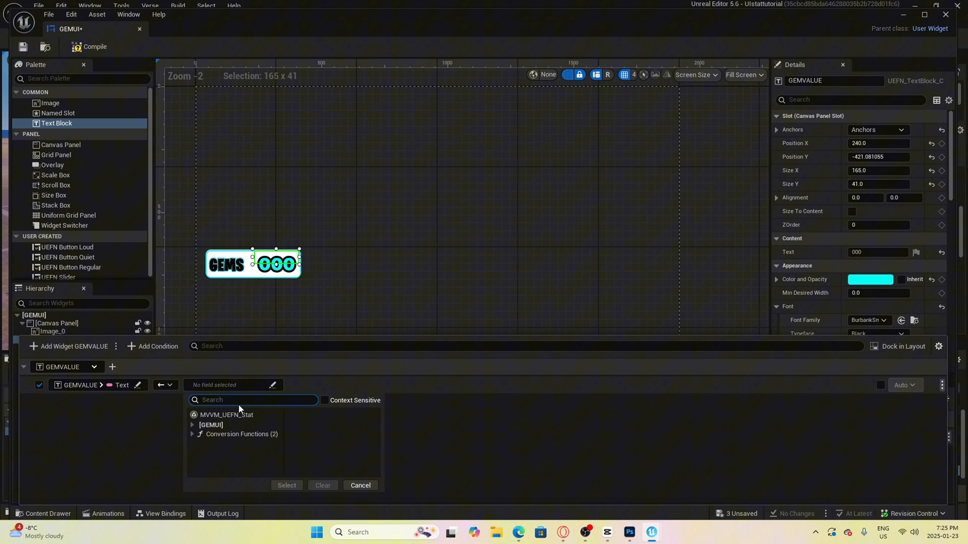
{"action": "mouse_move", "coordinate": [192, 441]}
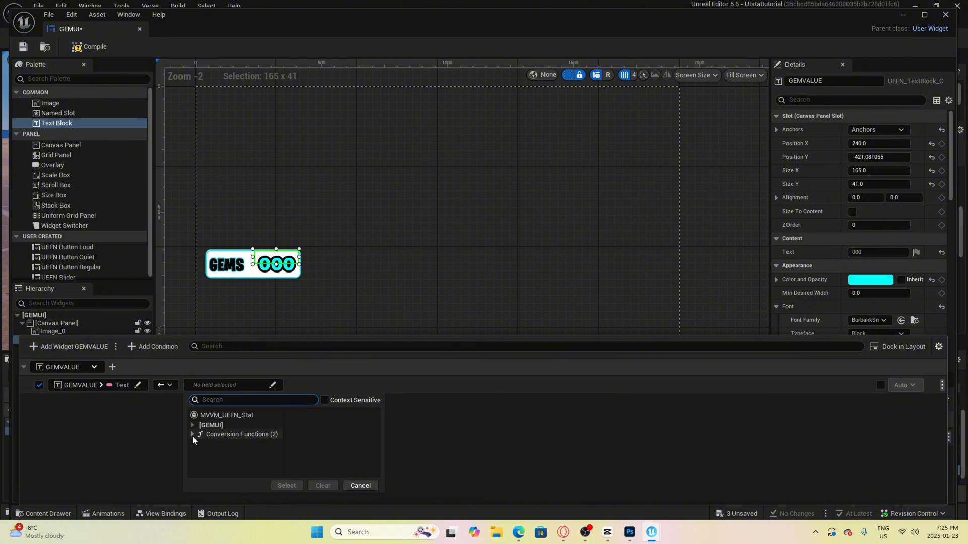
- Set the binding source to To Text (Integer) and start binding its Value to MVVM_UEFN_Stat
{"action": "left_click", "coordinate": [192, 433]}
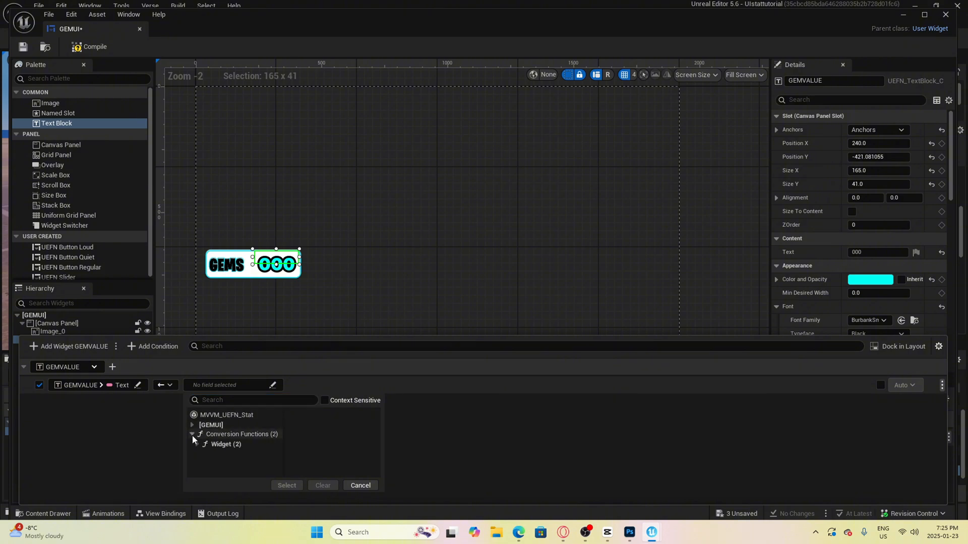
{"action": "mouse_move", "coordinate": [241, 434]}
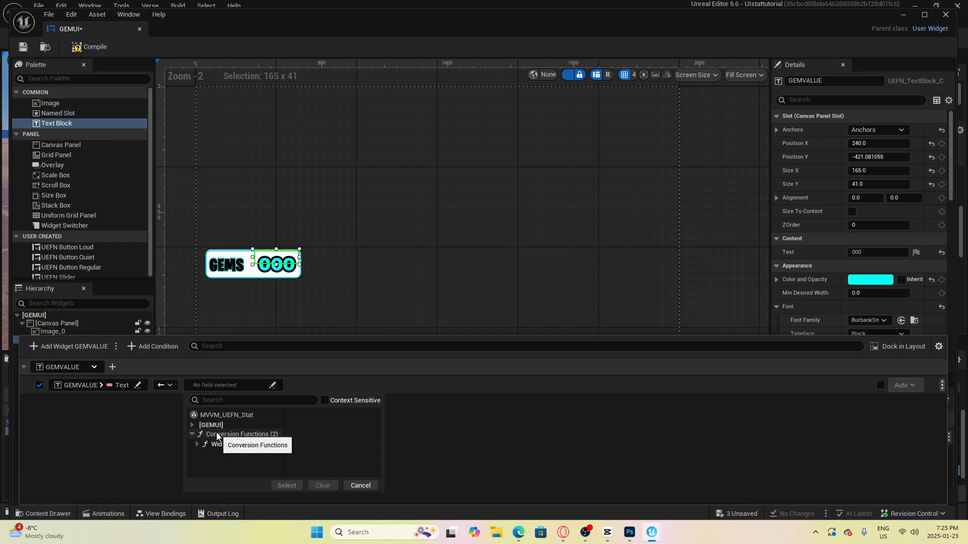
{"action": "left_click", "coordinate": [241, 433]}
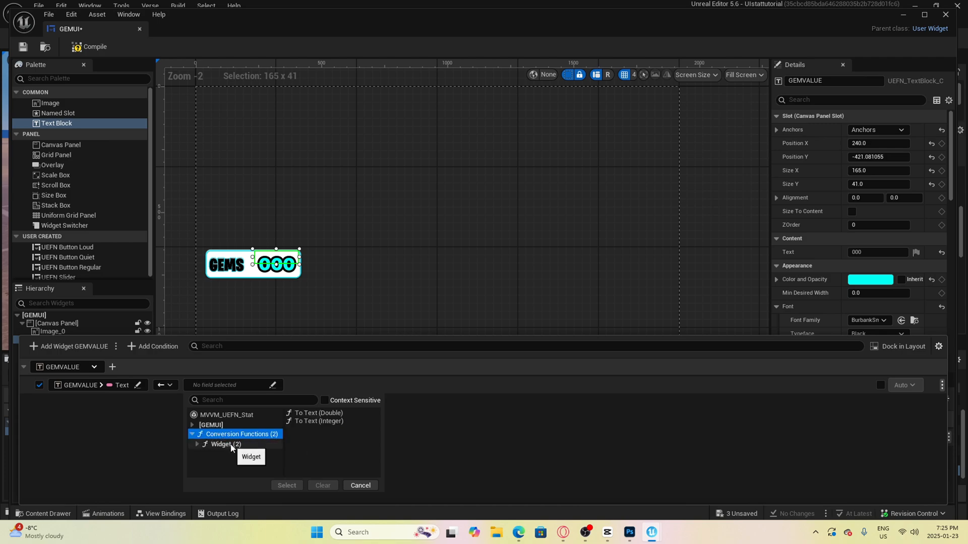
{"action": "mouse_move", "coordinate": [309, 422]}
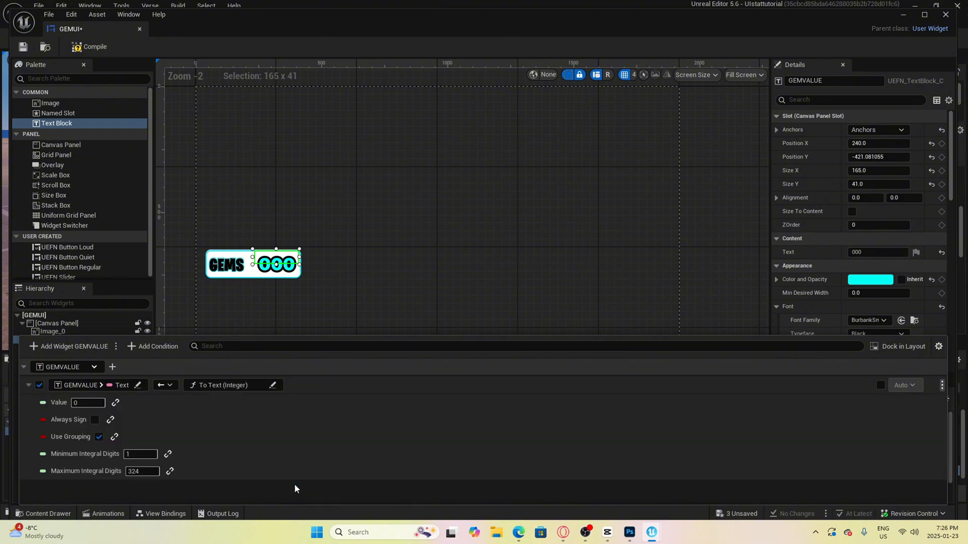
{"action": "left_click", "coordinate": [89, 402]}
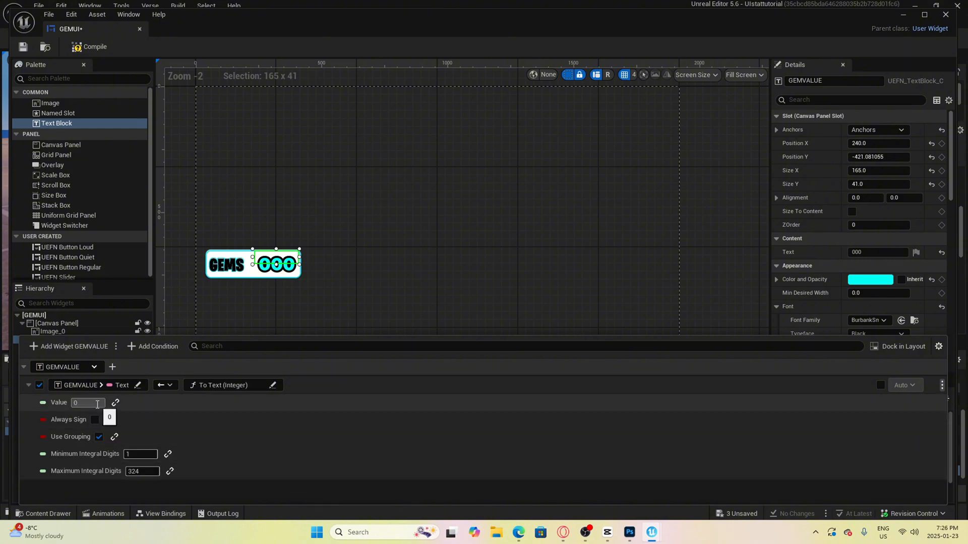
{"action": "mouse_move", "coordinate": [115, 403]}
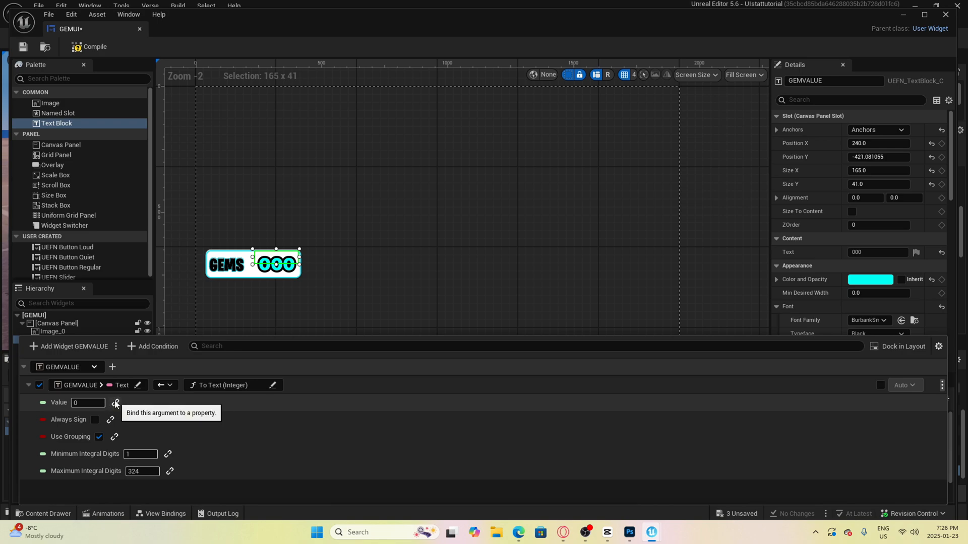
{"action": "left_click", "coordinate": [115, 404]}
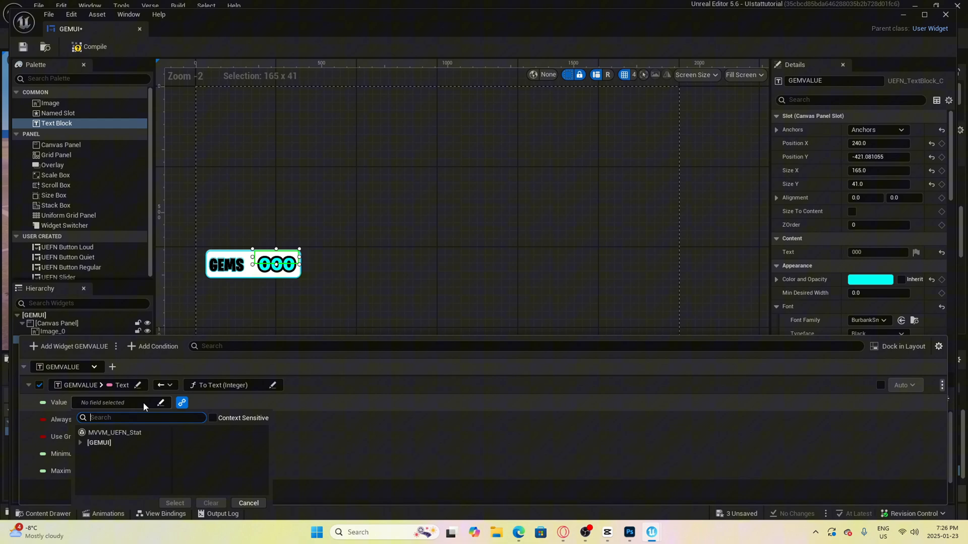
{"action": "mouse_move", "coordinate": [130, 440]}
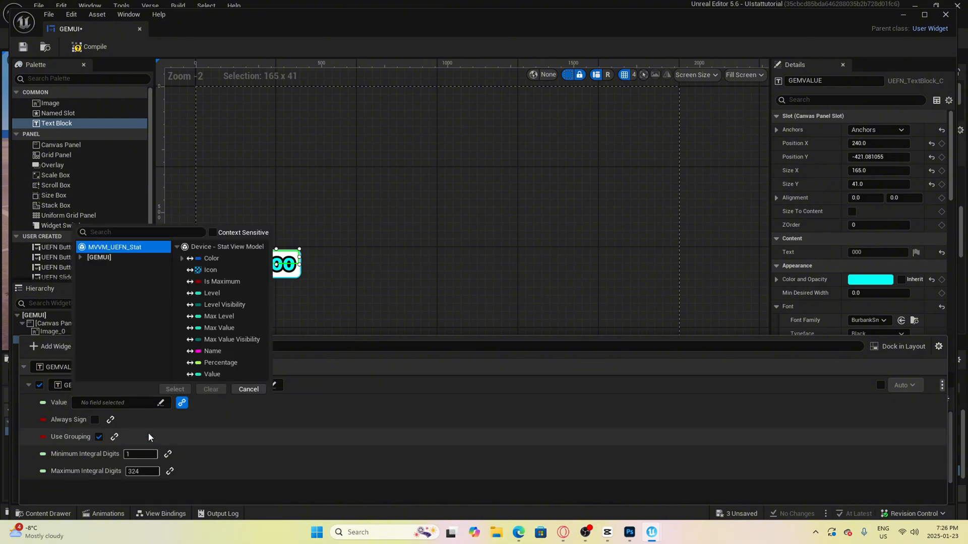
{"action": "mouse_move", "coordinate": [211, 270]}
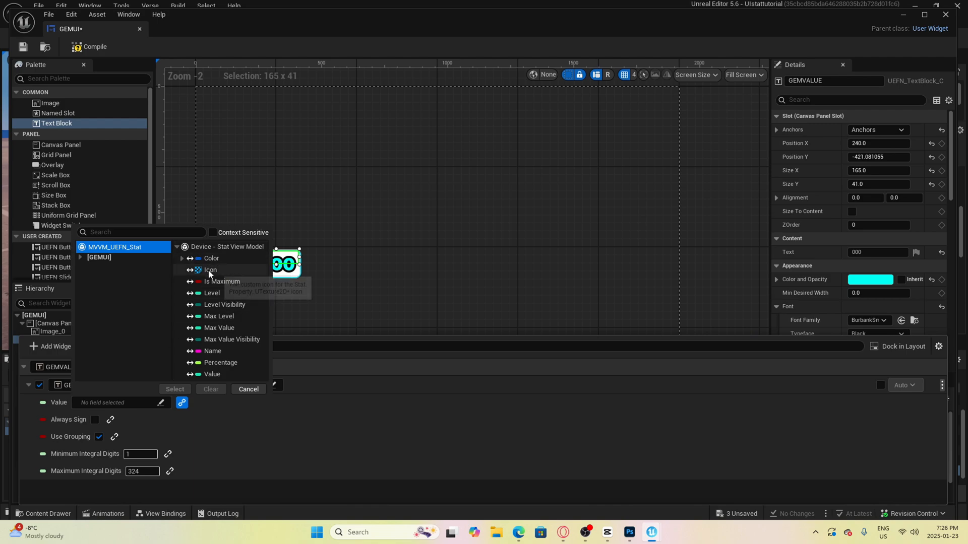
{"action": "mouse_move", "coordinate": [221, 374]}
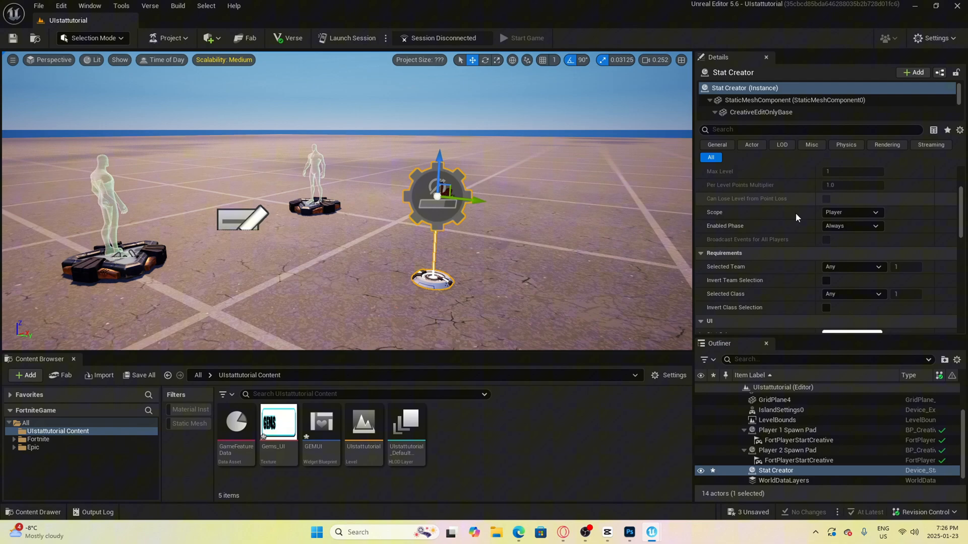
- Set the Stat Creator's User Widget to GEMUI and run the game to see GEMS 200 on the HUD
{"action": "scroll", "scroll_direction": "down", "scroll_amount": 3}
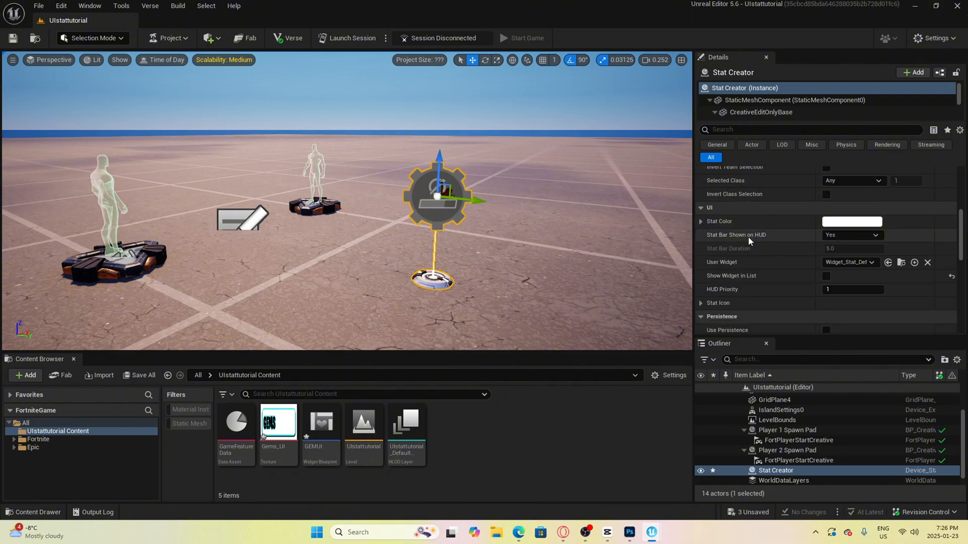
{"action": "left_click", "coordinate": [849, 262]}
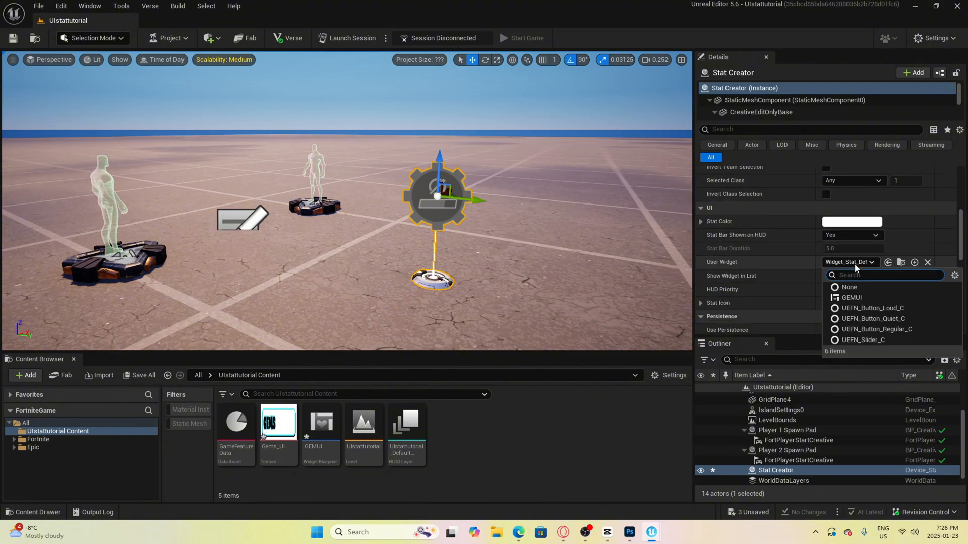
{"action": "left_click", "coordinate": [851, 297]}
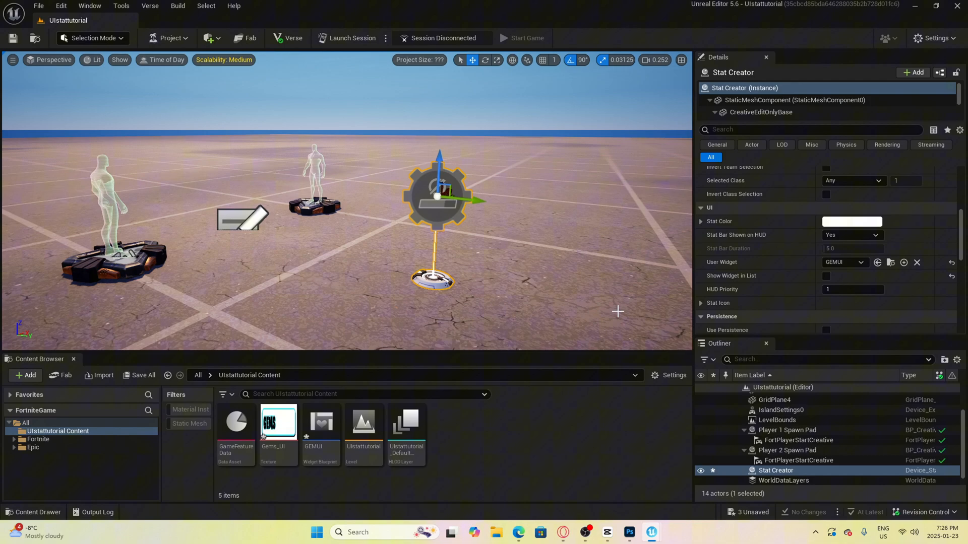
{"action": "mouse_move", "coordinate": [543, 292]}
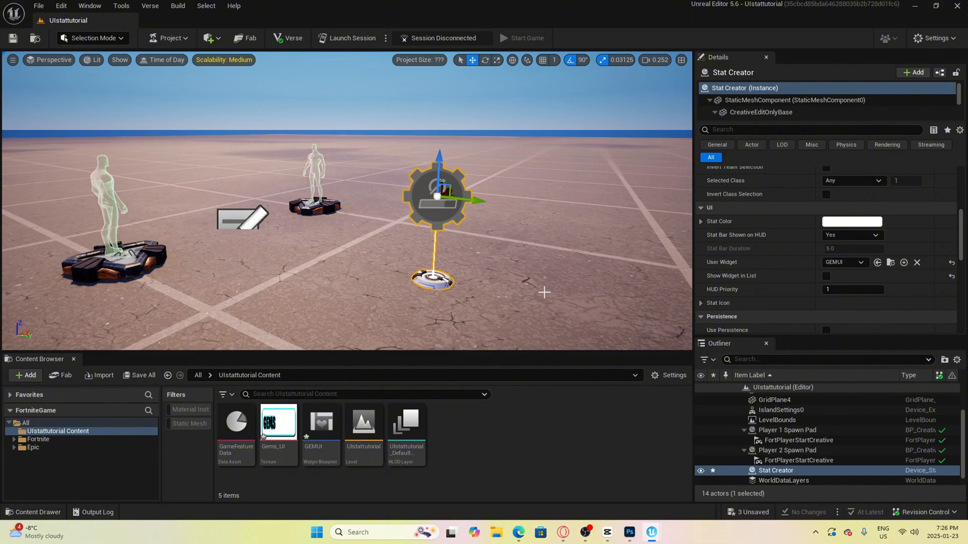
{"action": "left_click", "coordinate": [521, 37]}
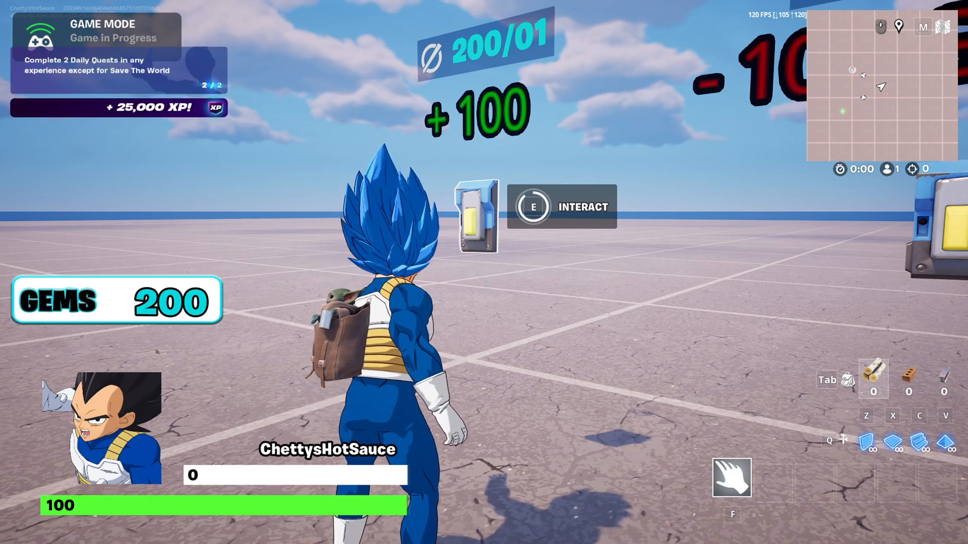
- Interact with the button to earn gems and watch the GEMS HUD counter climb to 400
{"action": "key", "text": "e"}
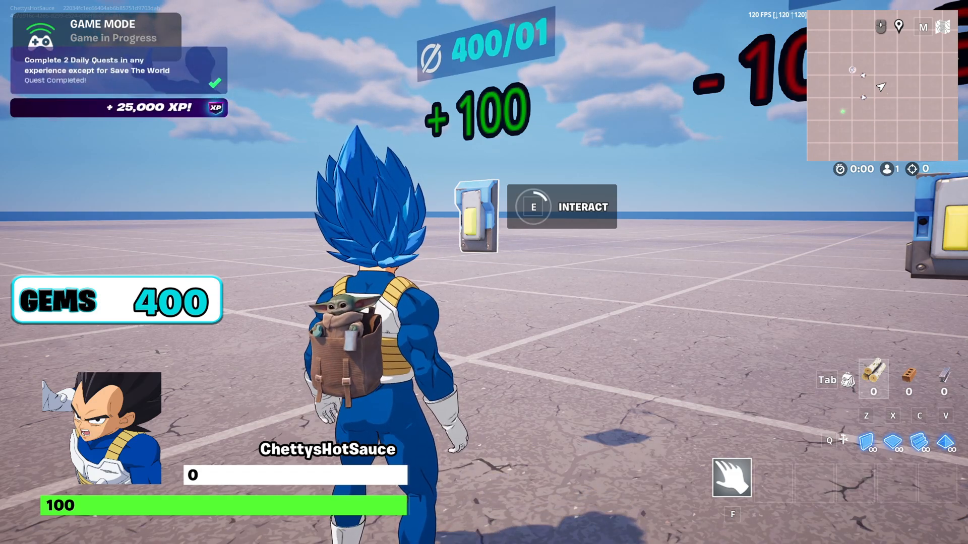